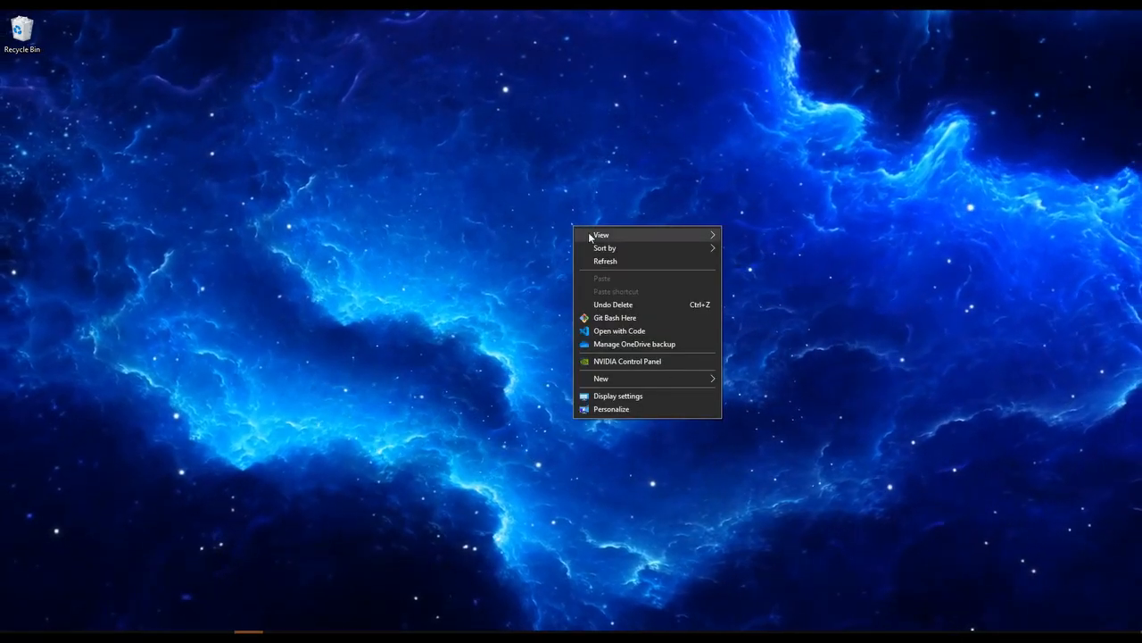
Open the newly created, empty tech_scrape folder from the desktop in File Explorer
{"action": "left_click", "coordinate": [601, 377]}
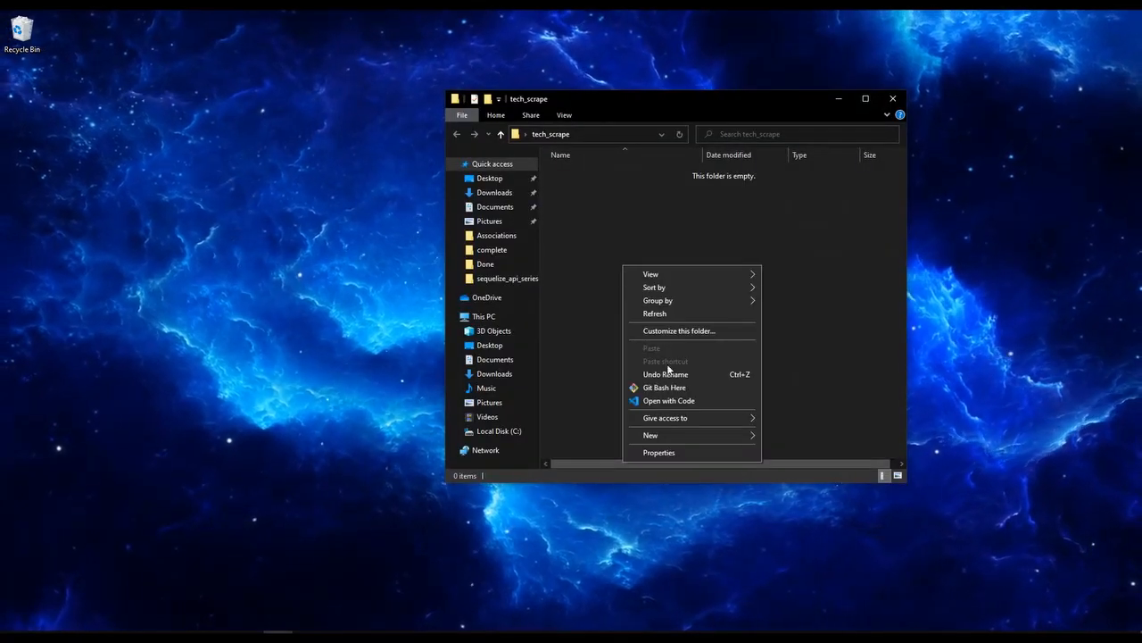
{"action": "mouse_move", "coordinate": [704, 397]}
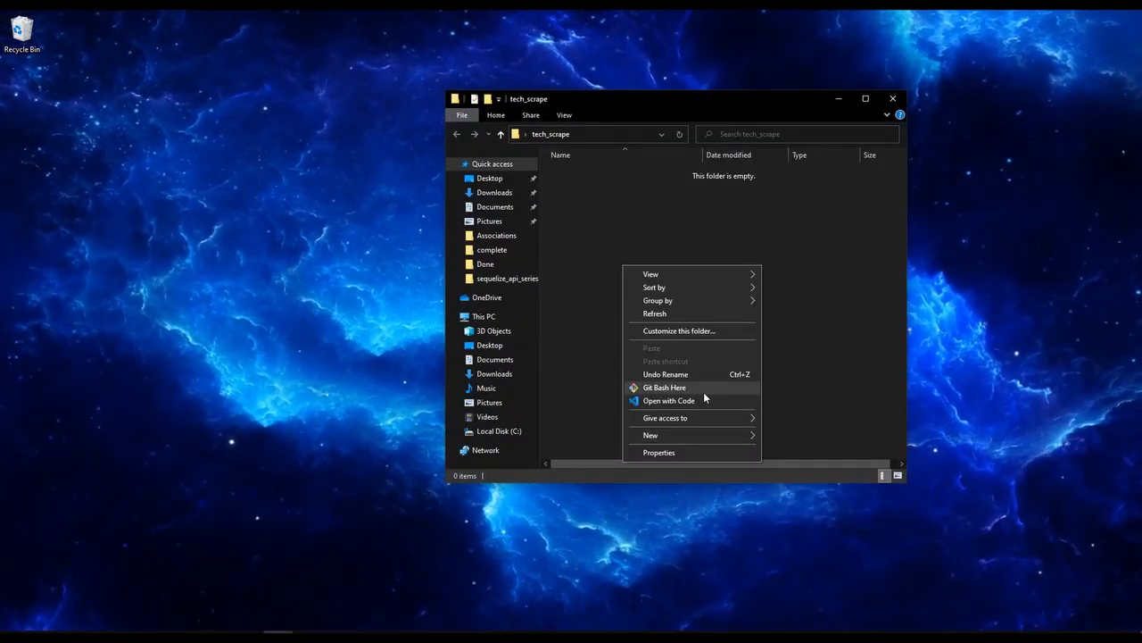
In Git Bash, create app.js, run npm init and install axios and cheerio
{"action": "left_click", "coordinate": [664, 386]}
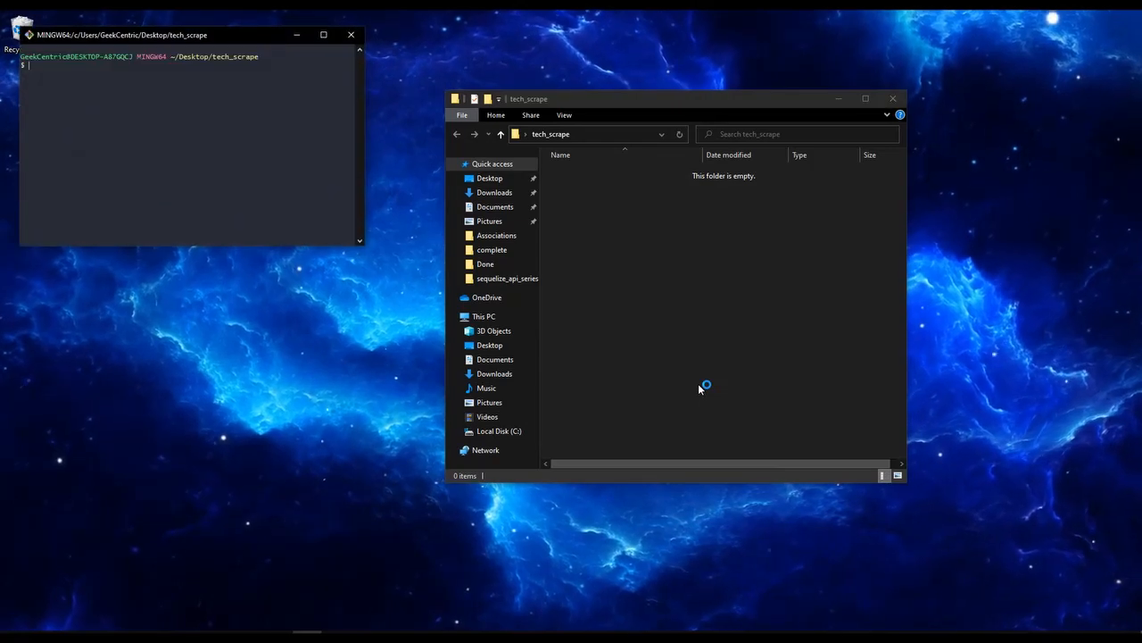
{"action": "type", "text": "touch app.j"}
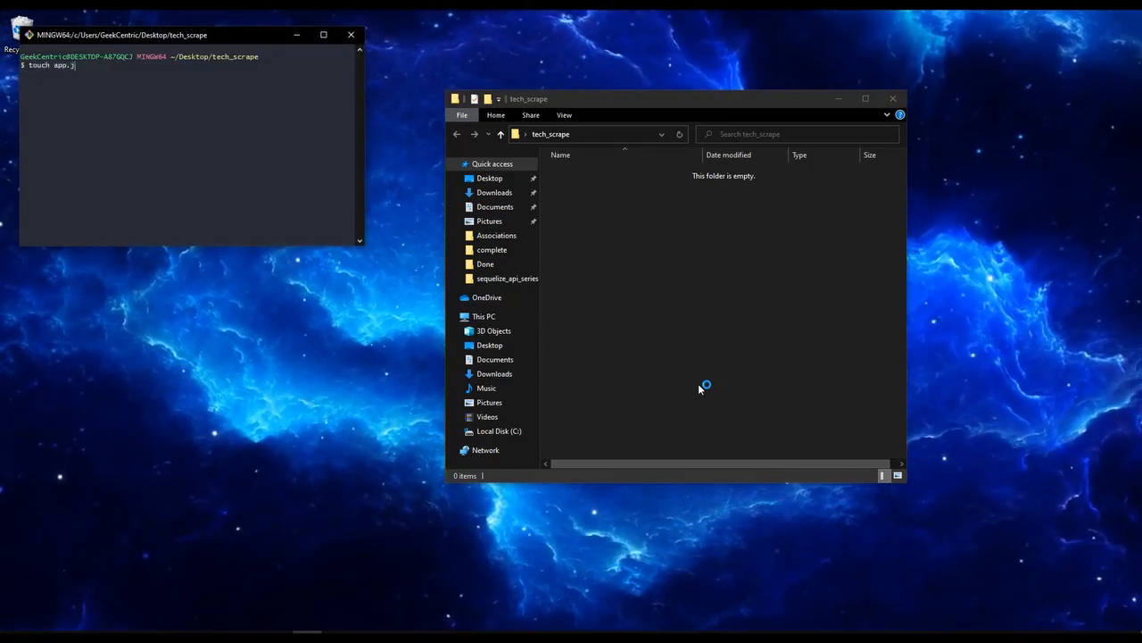
{"action": "key", "text": "Return"}
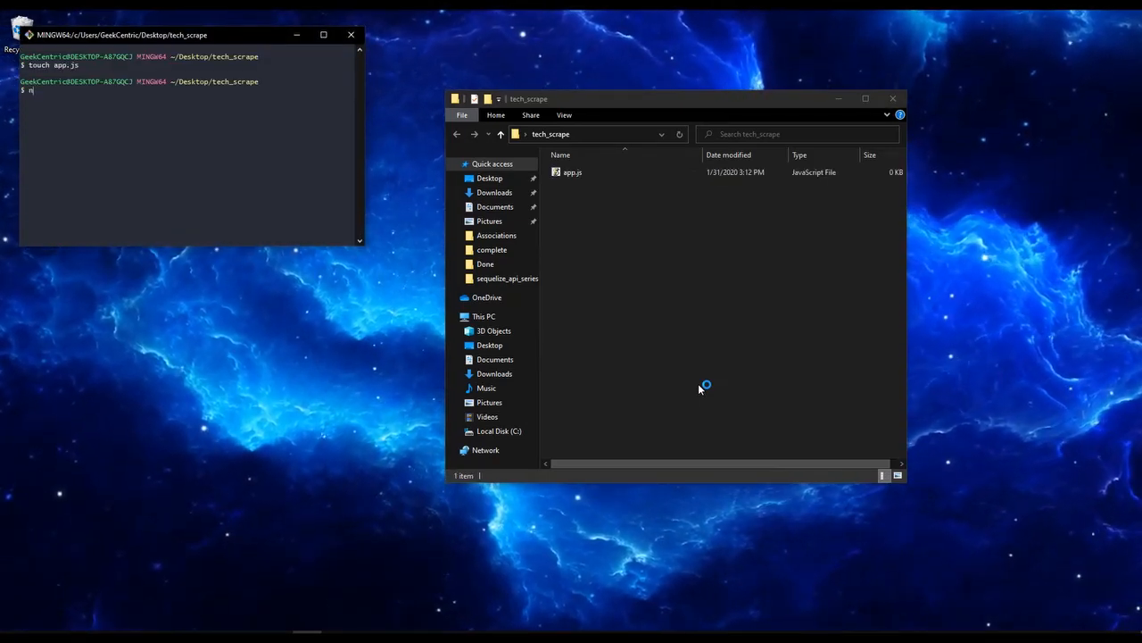
{"action": "type", "text": "pm init"}
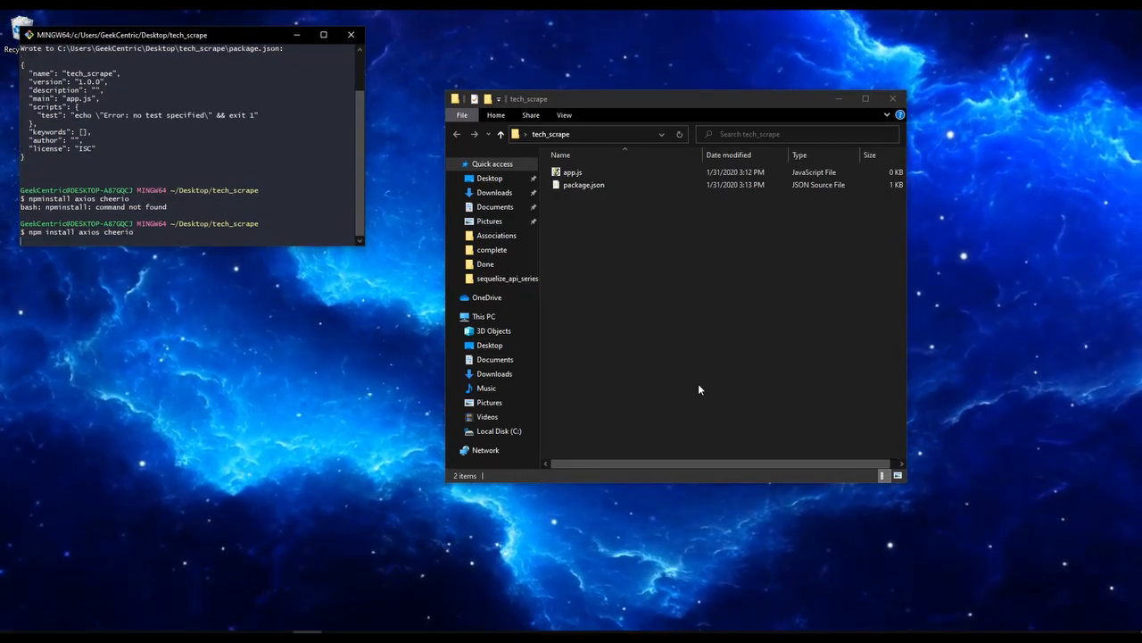
{"action": "key", "text": "Return"}
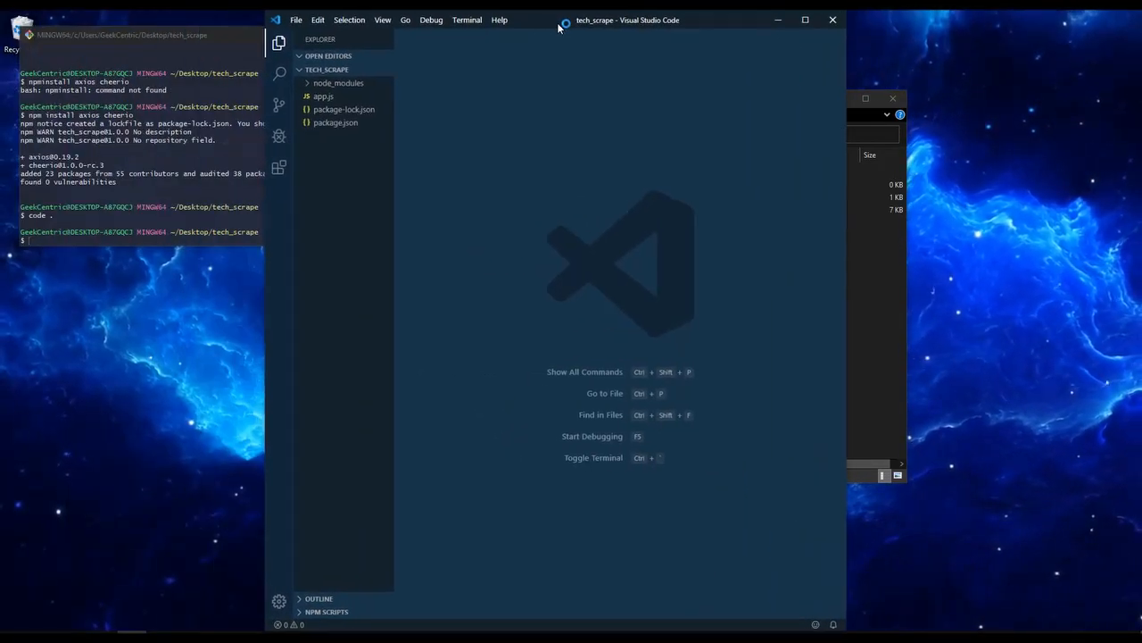
Maximize VS Code, open app.js and type the cheerio and axios require lines
{"action": "left_click", "coordinate": [804, 19]}
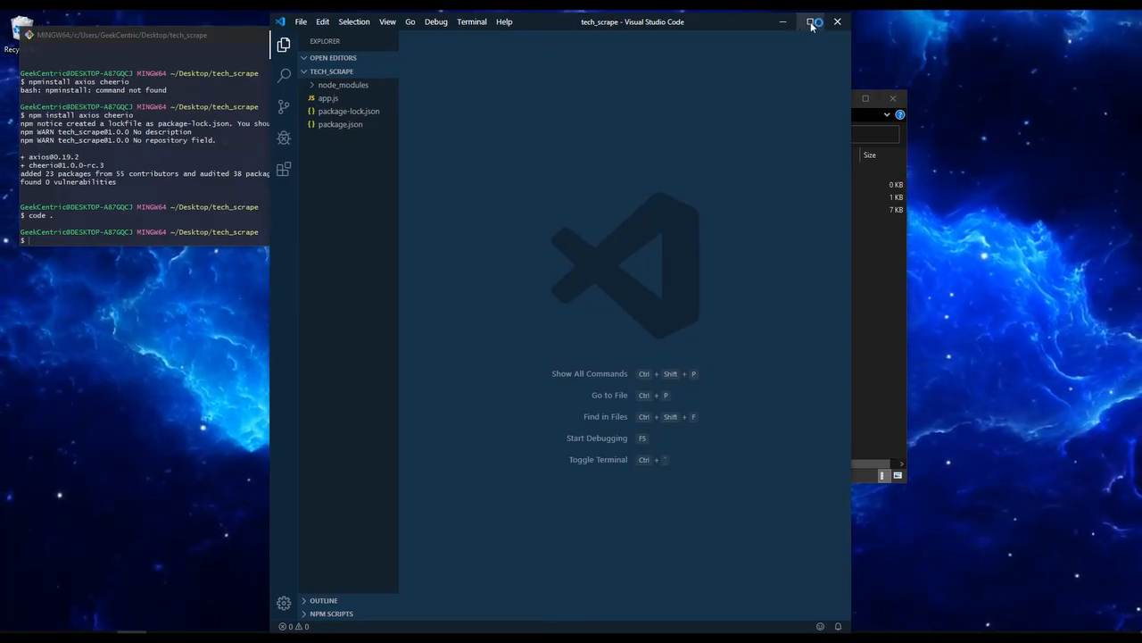
{"action": "left_click", "coordinate": [812, 21]}
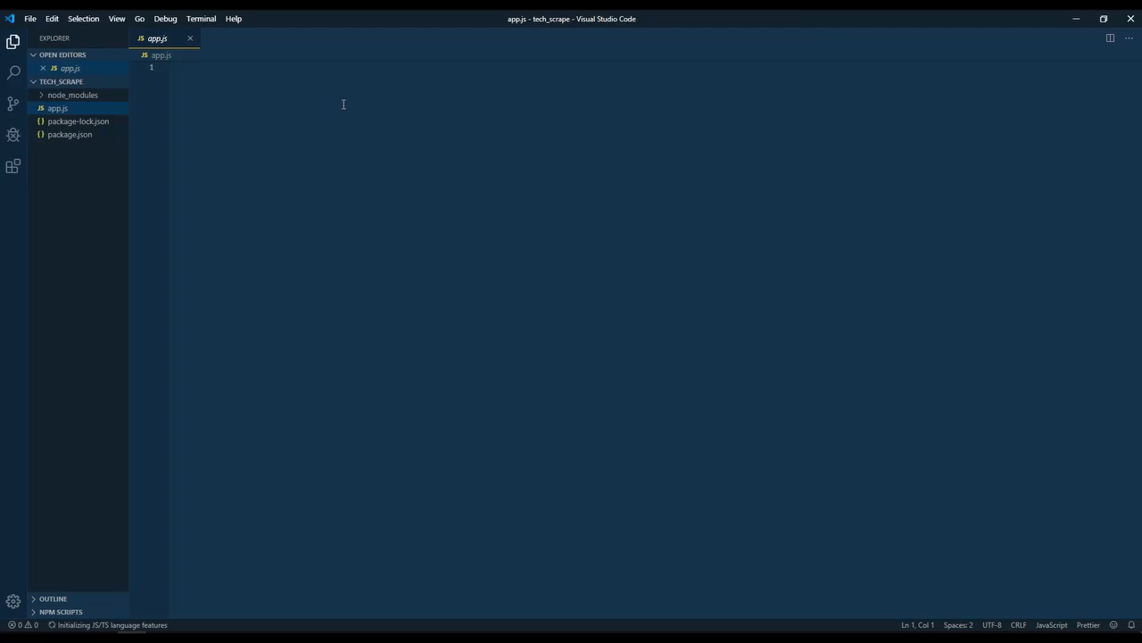
{"action": "type", "text": "const cheerio"}
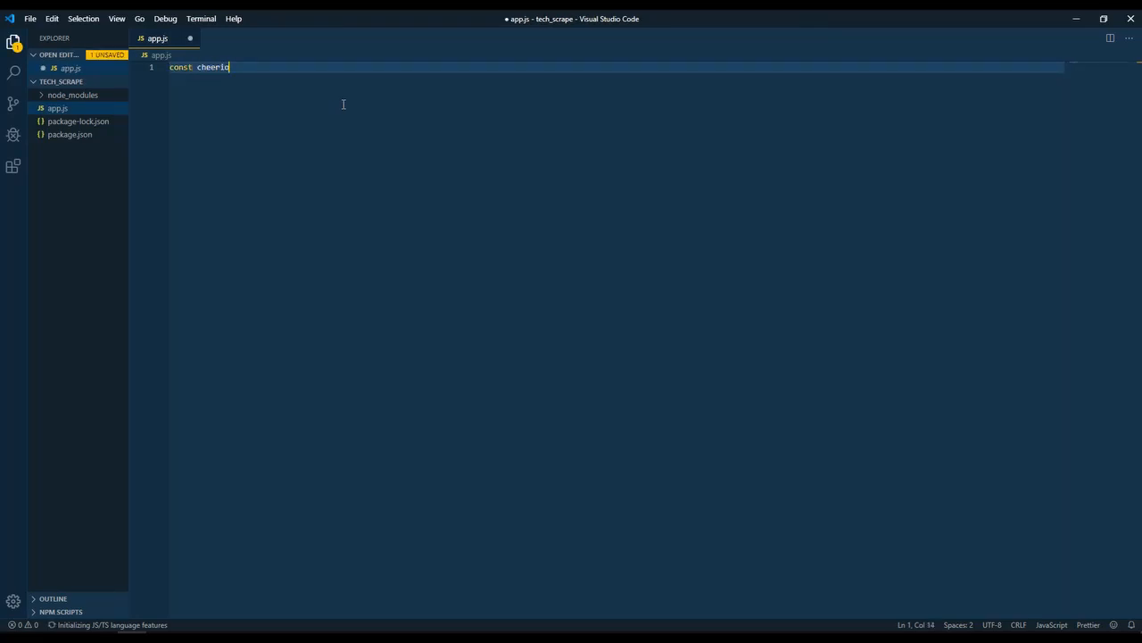
{"action": "type", "text": "= require()"}
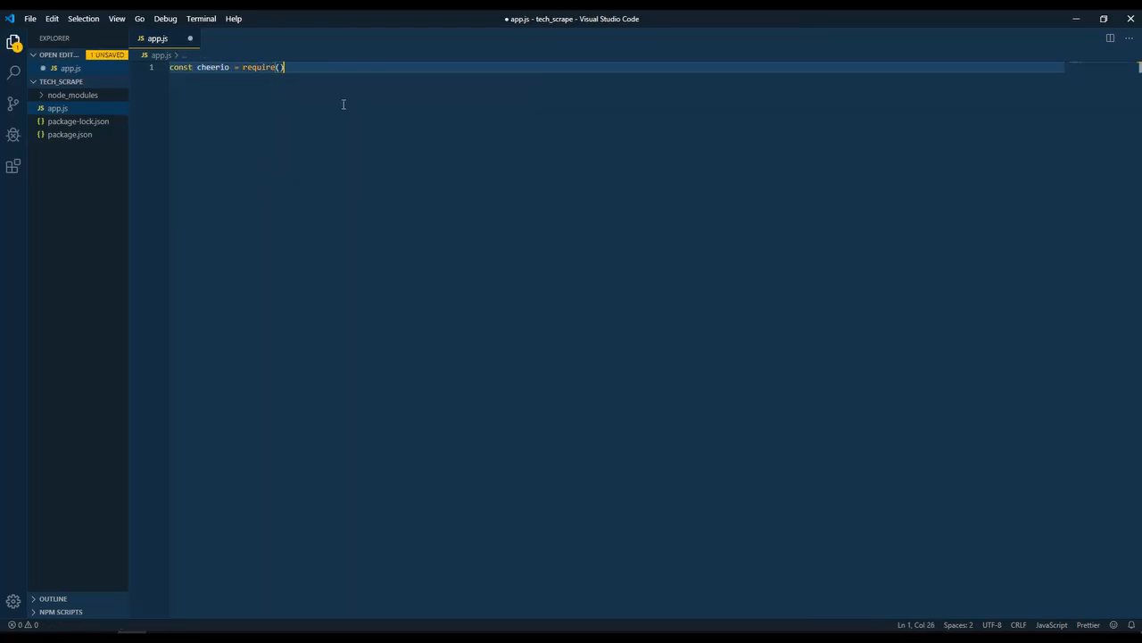
{"action": "type", "text": "'cheerio'"}
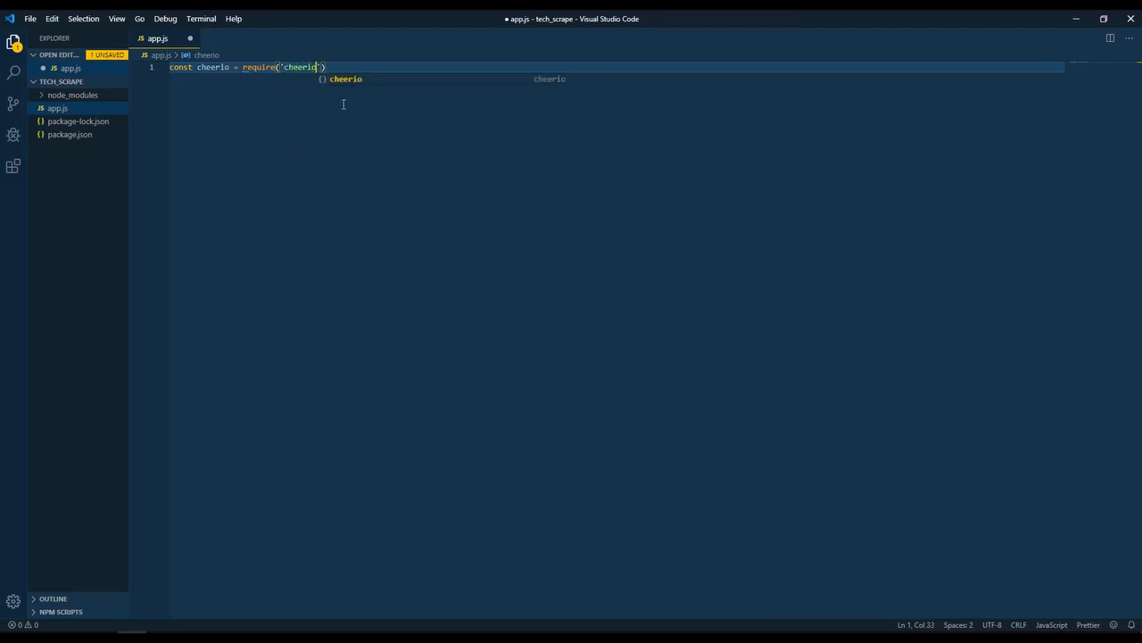
{"action": "type", "text": "const"}
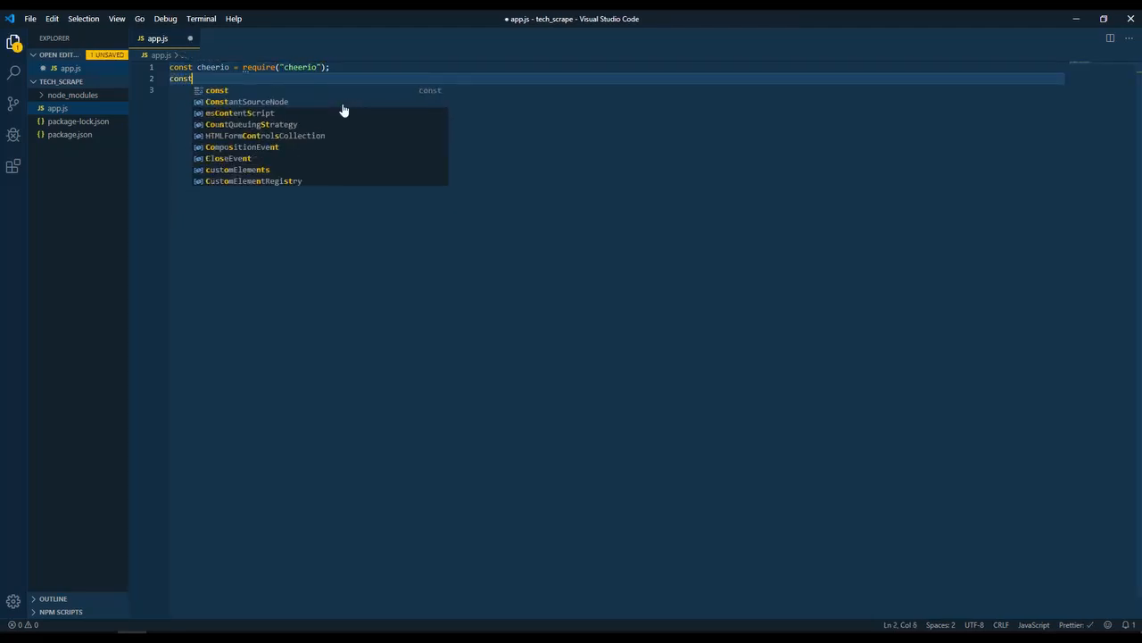
{"action": "type", "text": "axios = require('axios"}
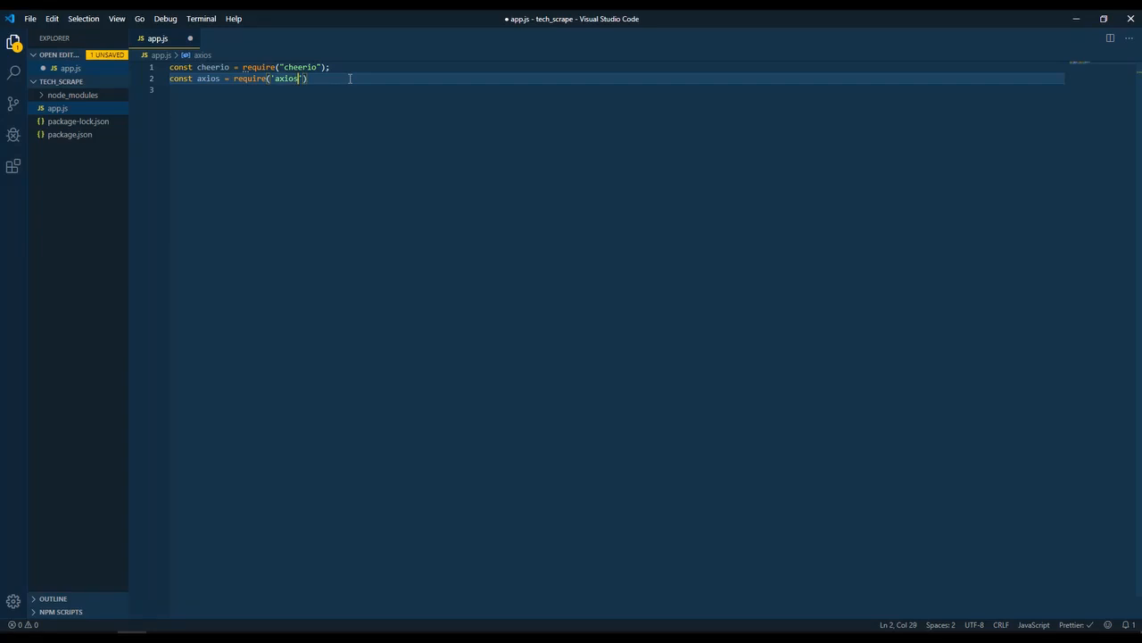
Save app.js, then open Ars Technica's Tech gadgets page and copy its URL
{"action": "key", "text": "ctrl+s"}
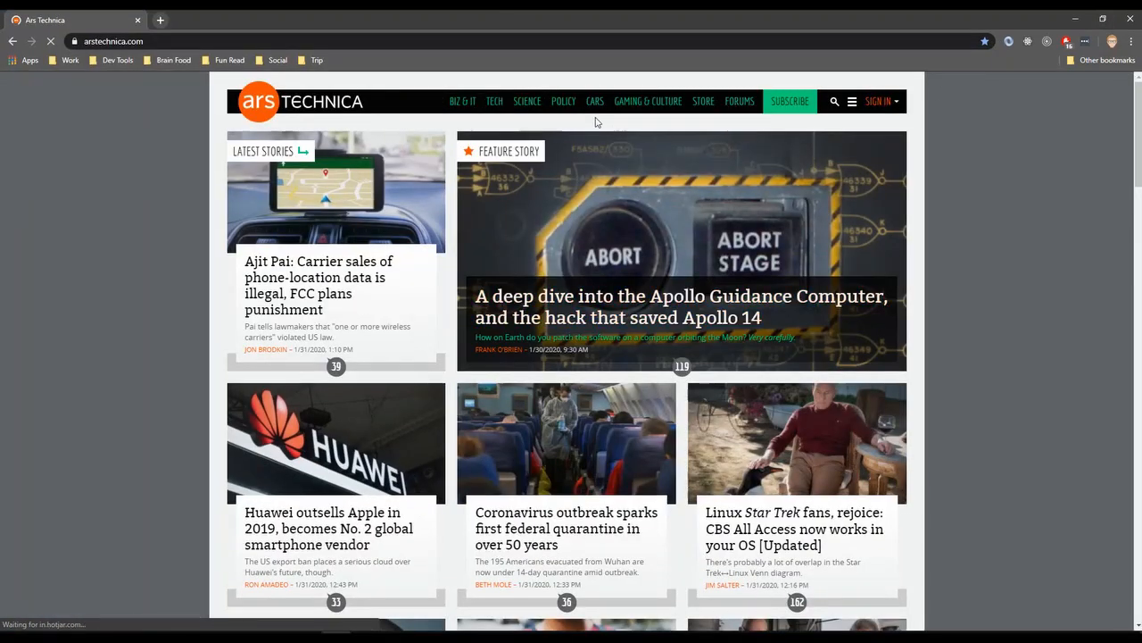
{"action": "left_click", "coordinate": [495, 101]}
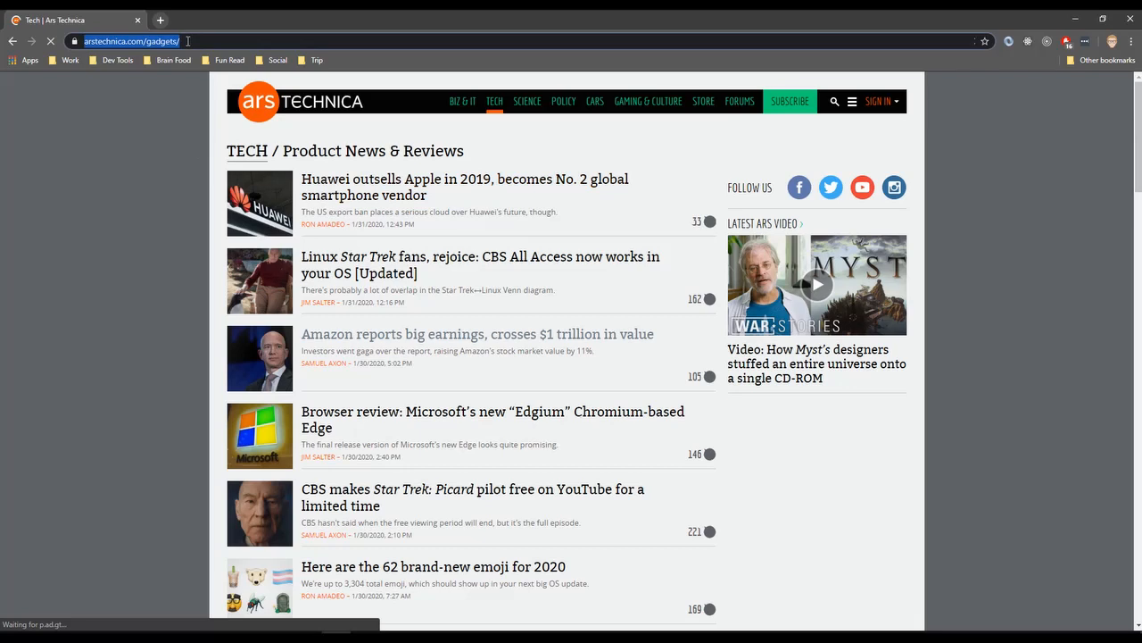
{"action": "key", "text": "Return"}
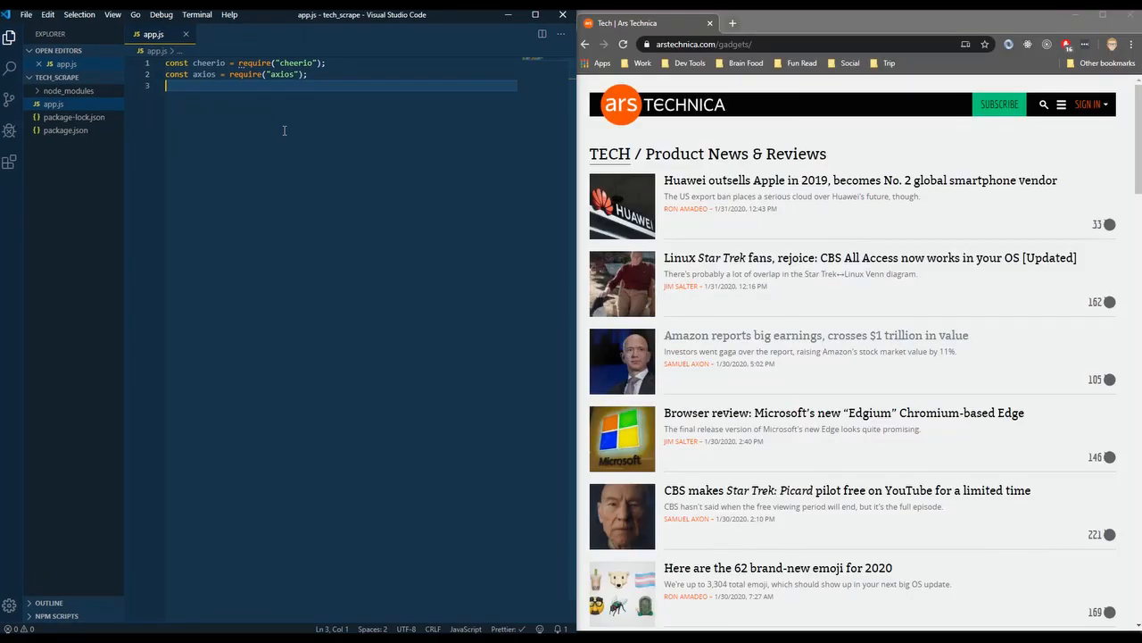
{"action": "key", "text": "Enter"}
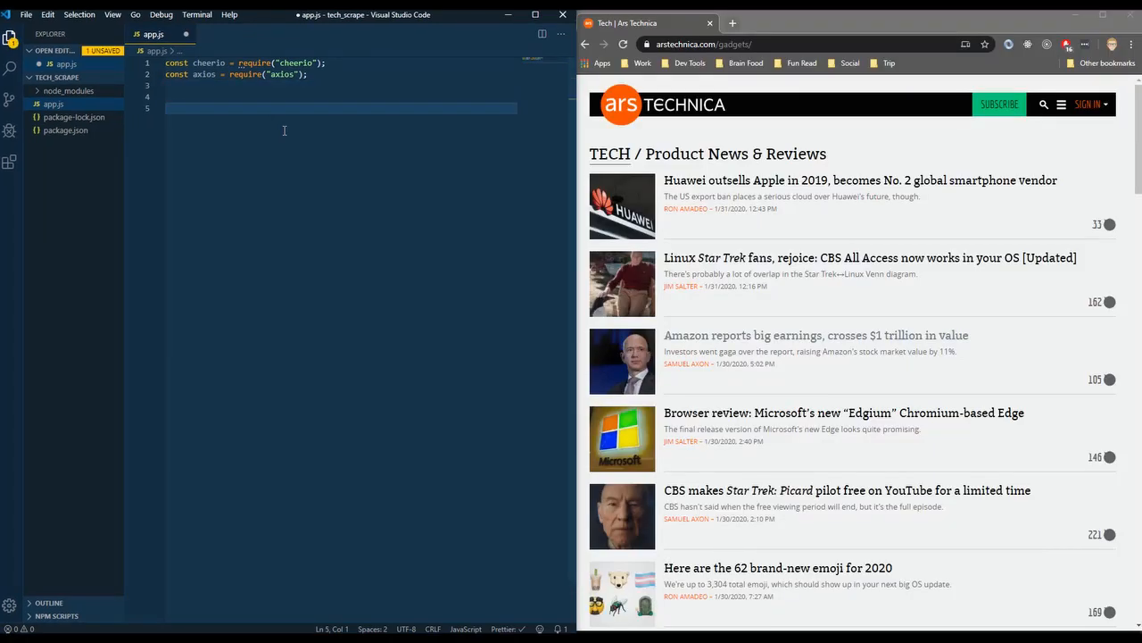
{"action": "type", "text": "axios"}
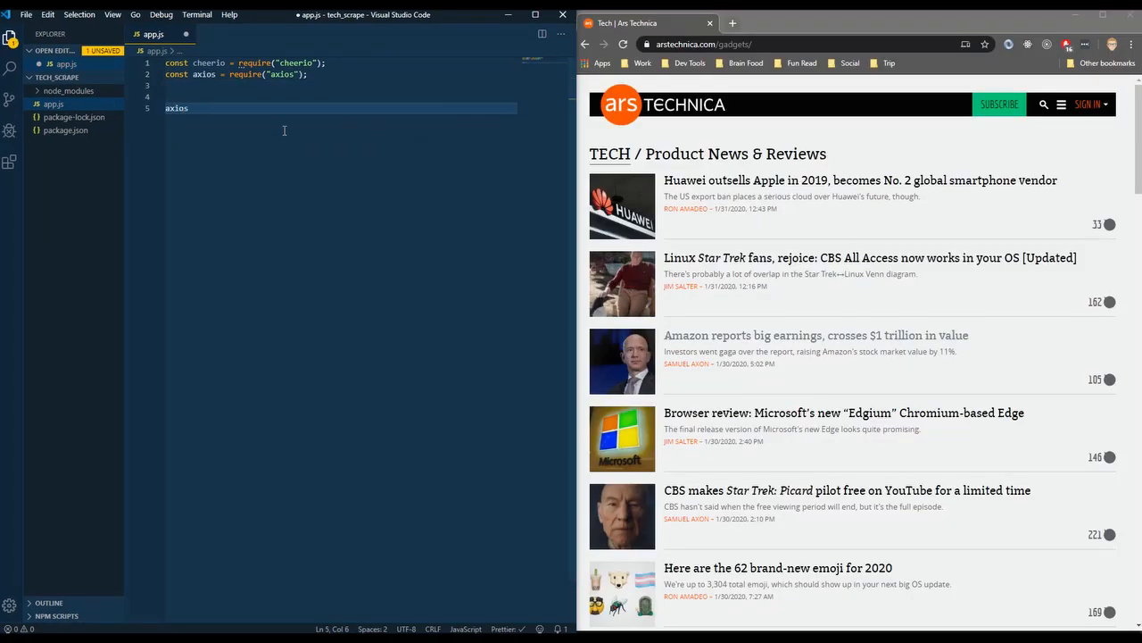
{"action": "type", "text": ".get()"}
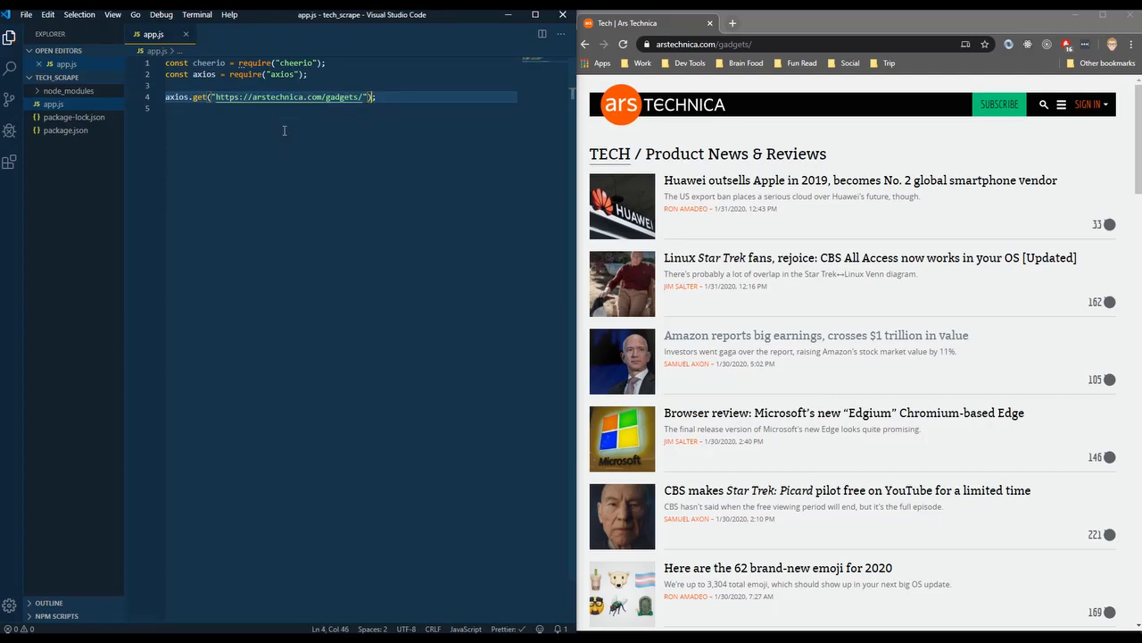
{"action": "type", "text": ".then()"}
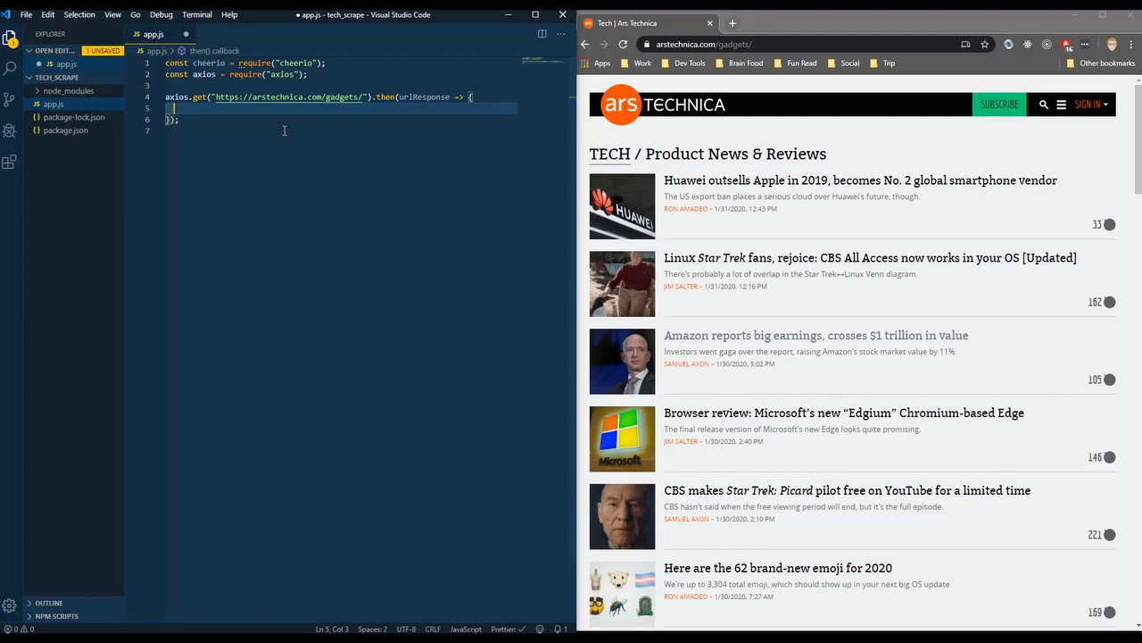
{"action": "type", "text": "const"}
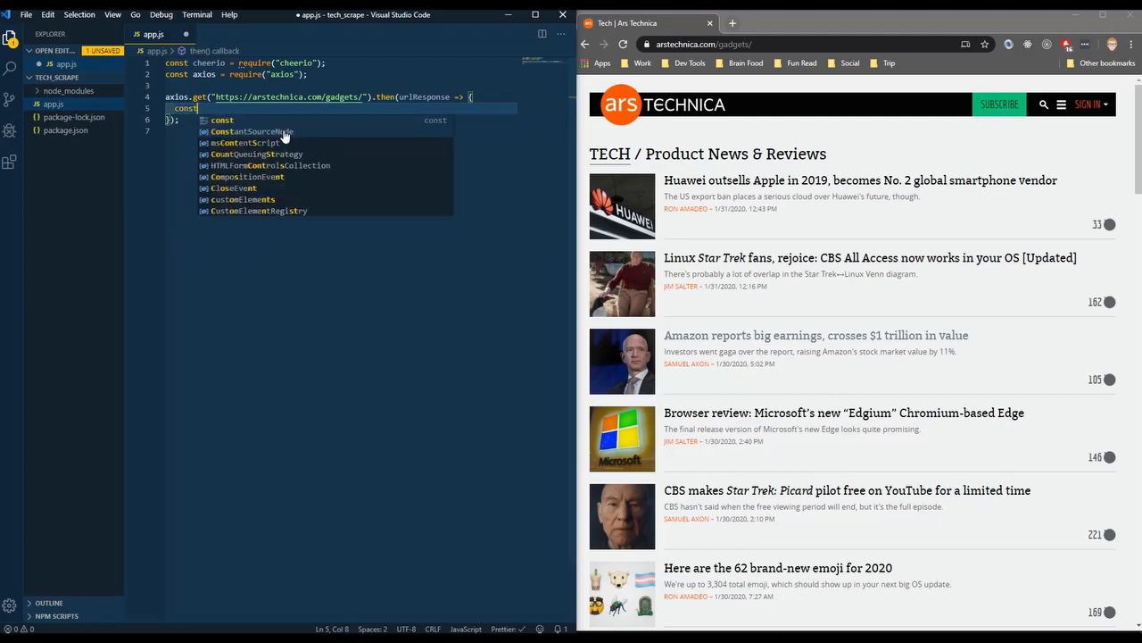
{"action": "type", "text": "$"}
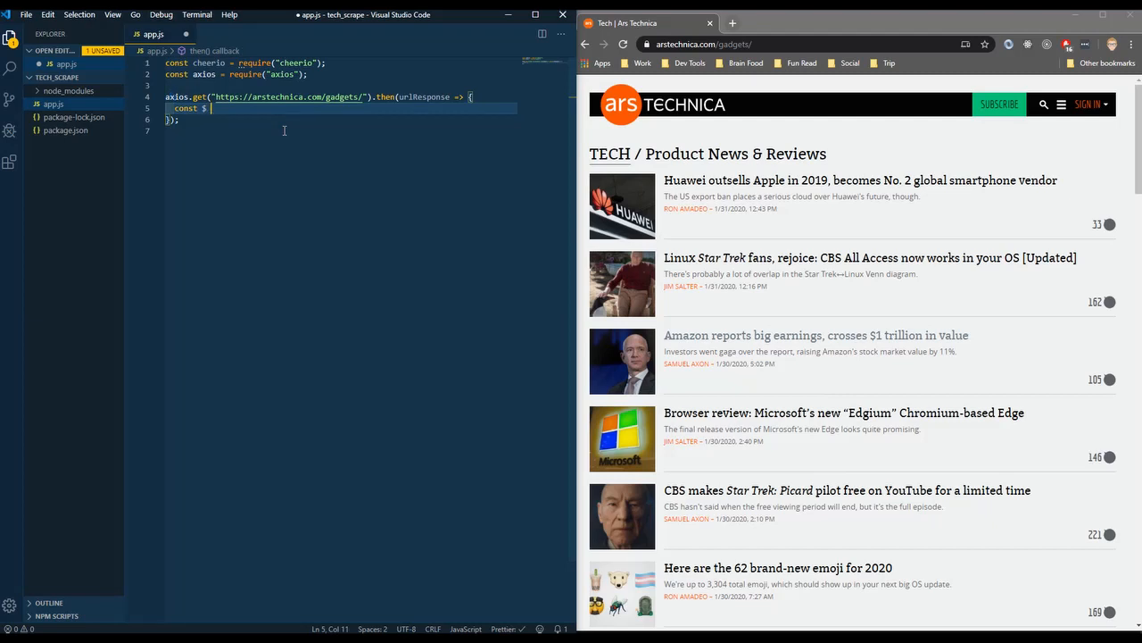
{"action": "type", "text": "= cheerio.load("}
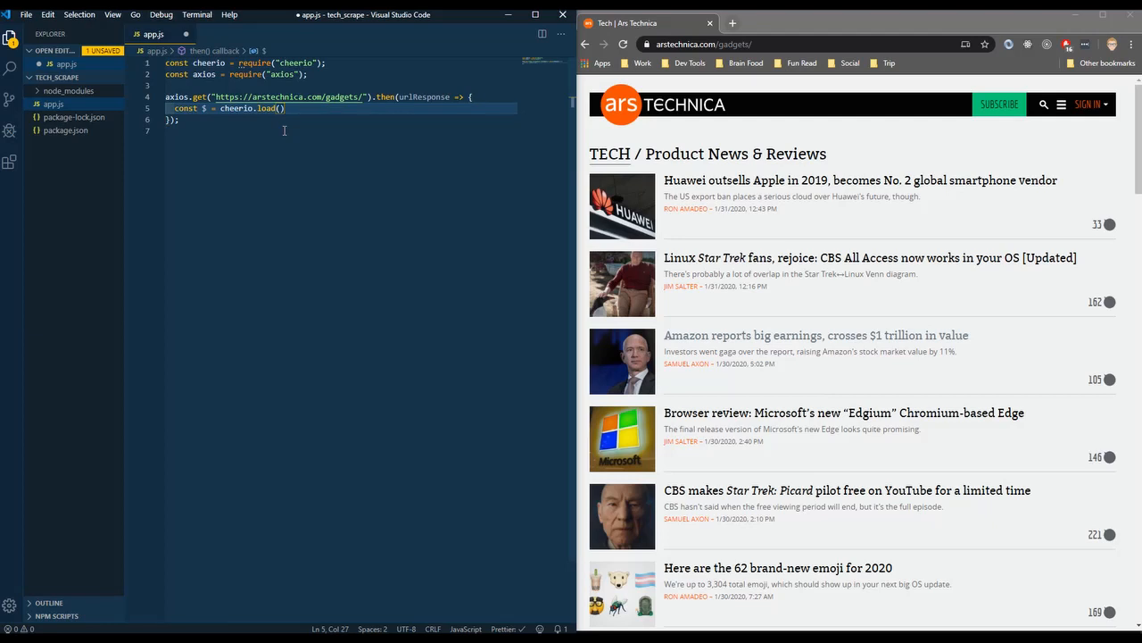
{"action": "type", "text": "u"}
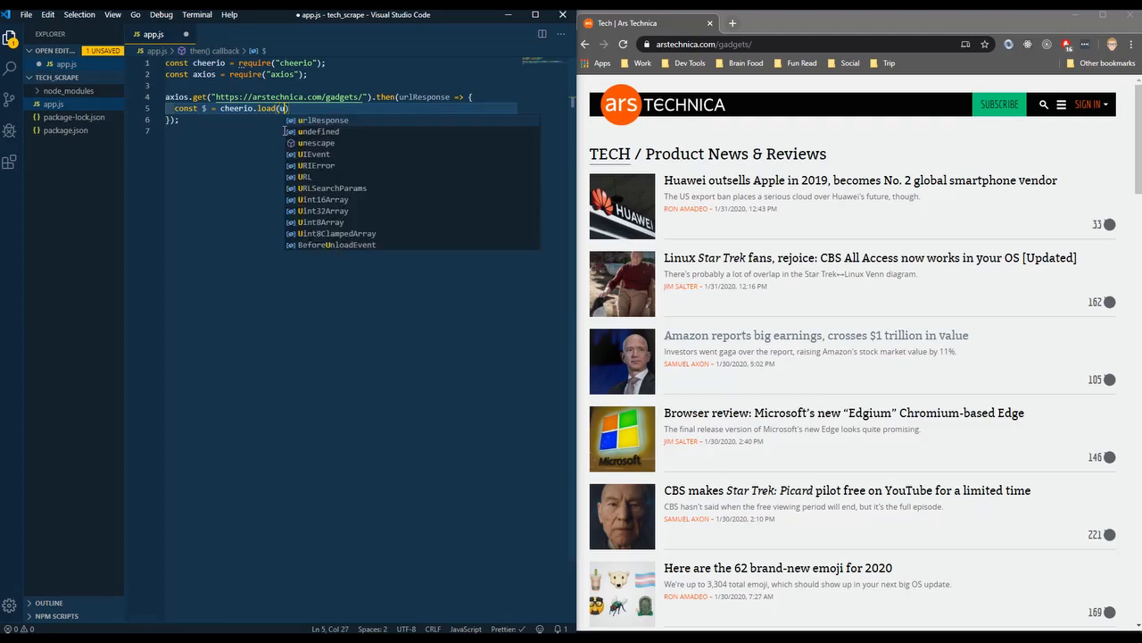
{"action": "type", "text": "rlResponse.data"}
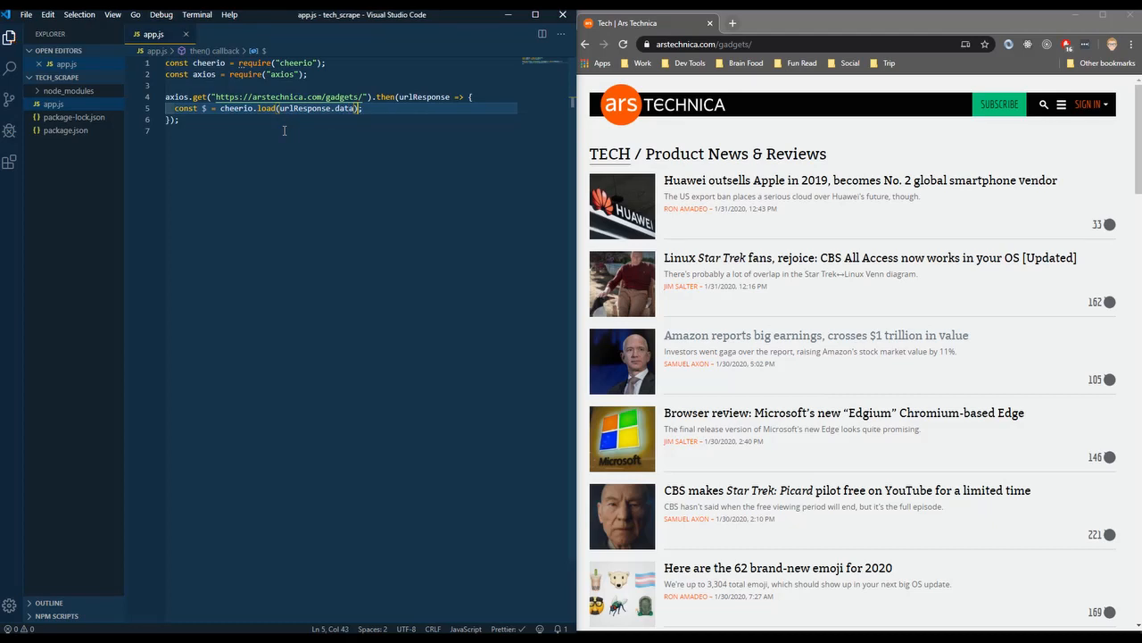
{"action": "key", "text": "Enter"}
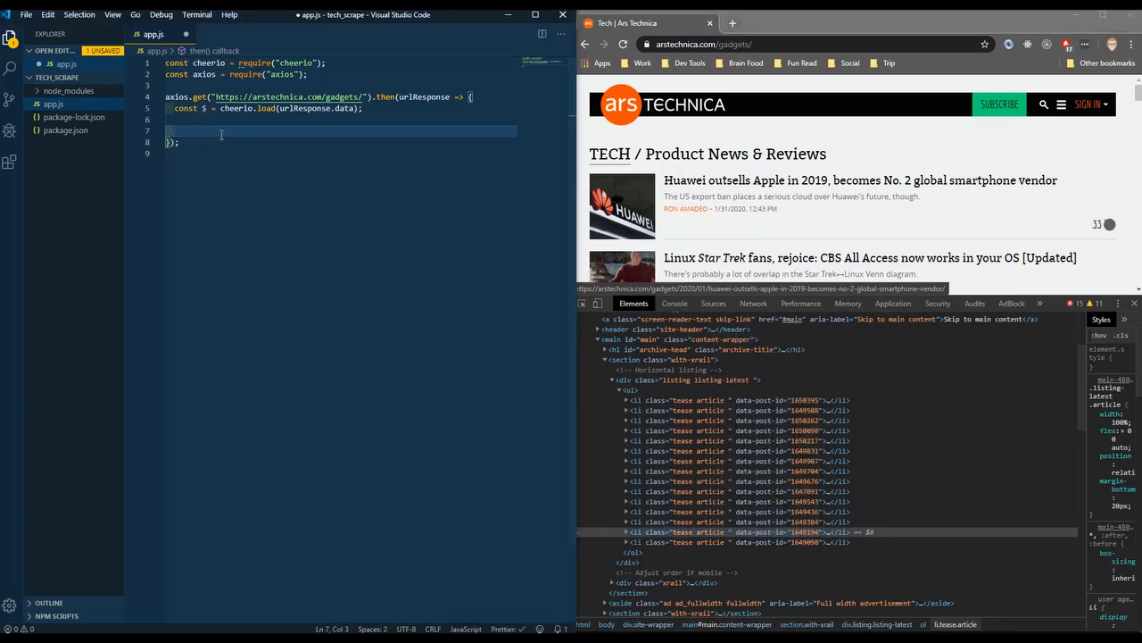
Add $('li.article').each((i, element) => { }) and begin const link = $(element) inside
{"action": "type", "text": "$()"}
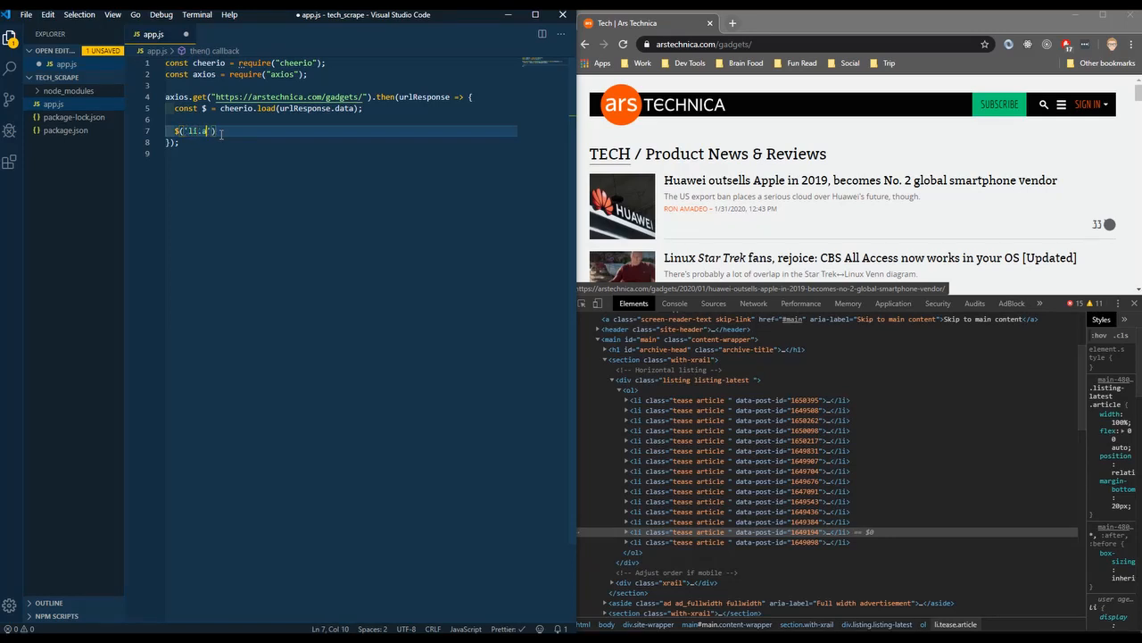
{"action": "type", "text": "rticle"}
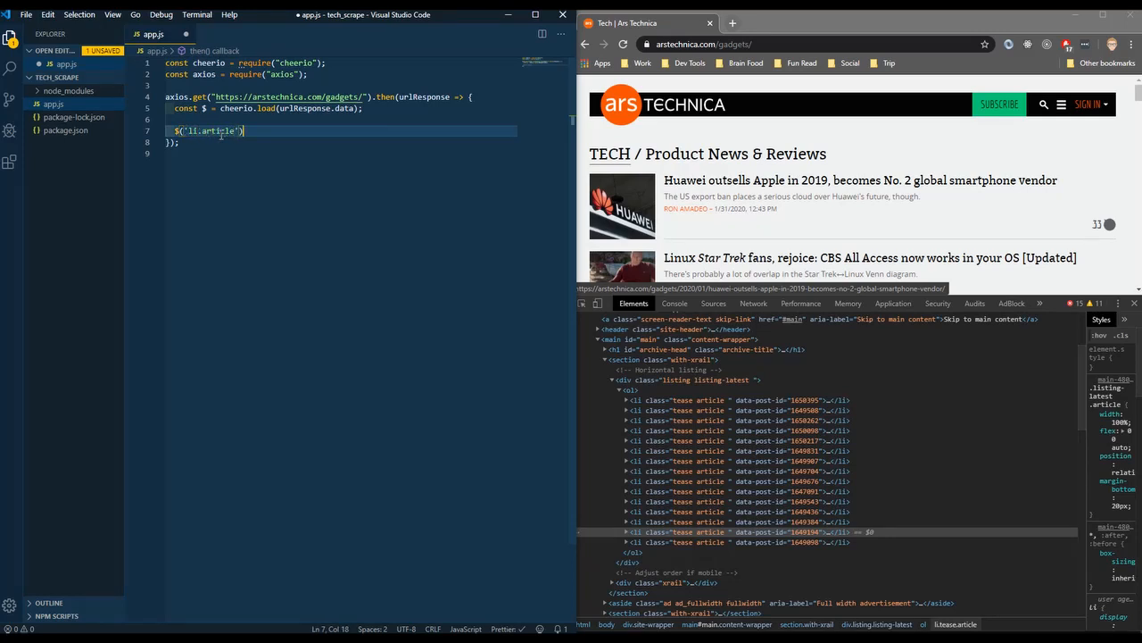
{"action": "type", "text": ".each( ("}
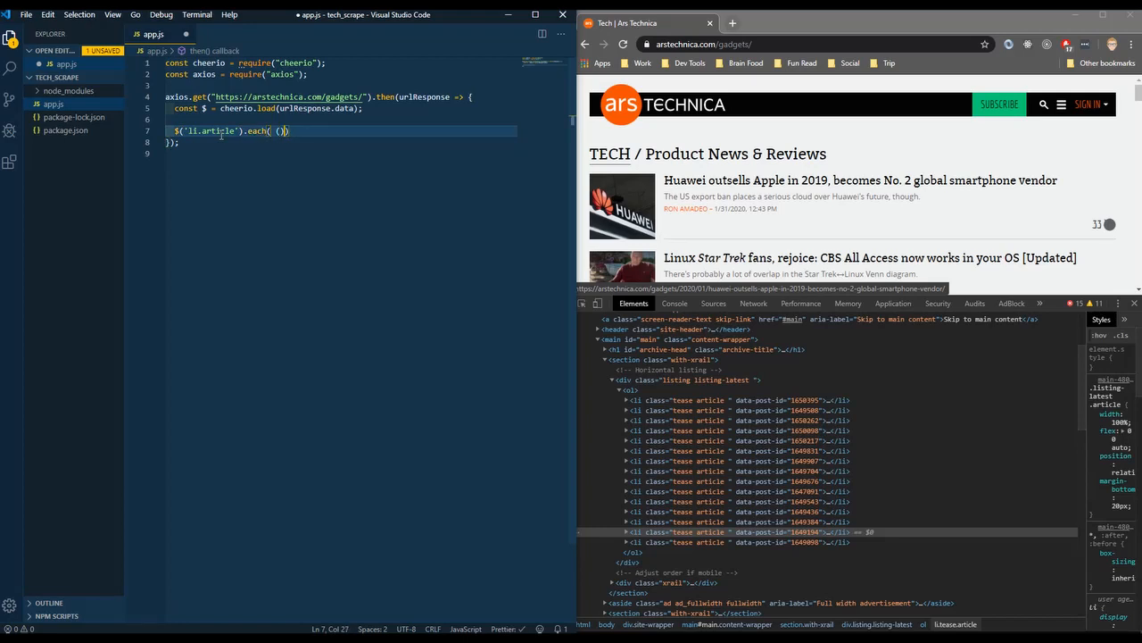
{"action": "type", "text": "i, element"}
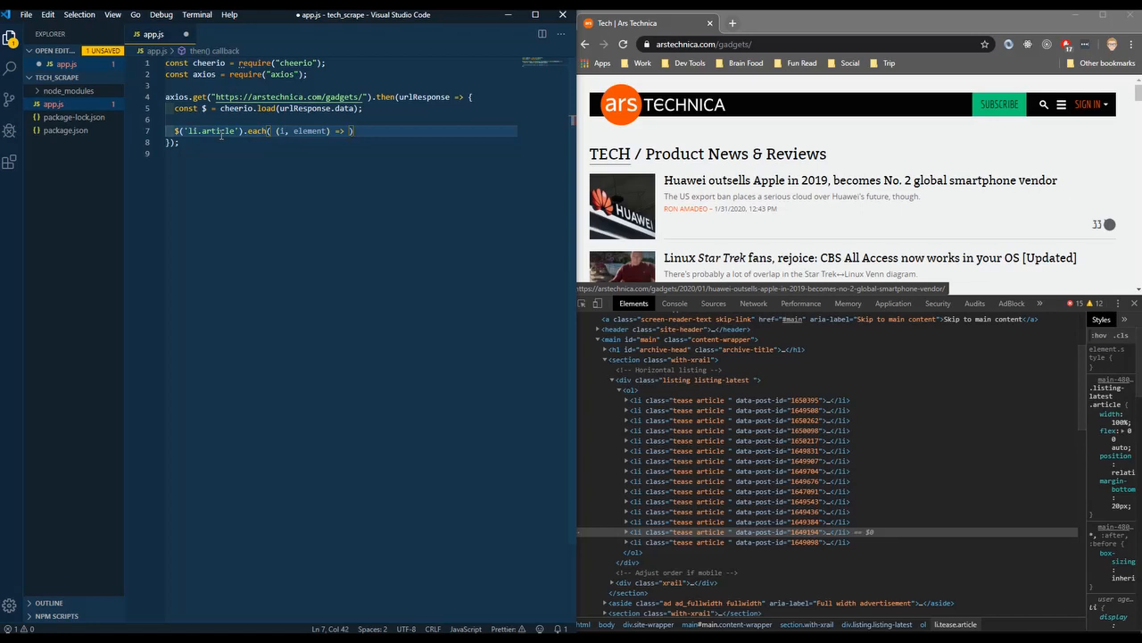
{"action": "type", "text": "{}"}
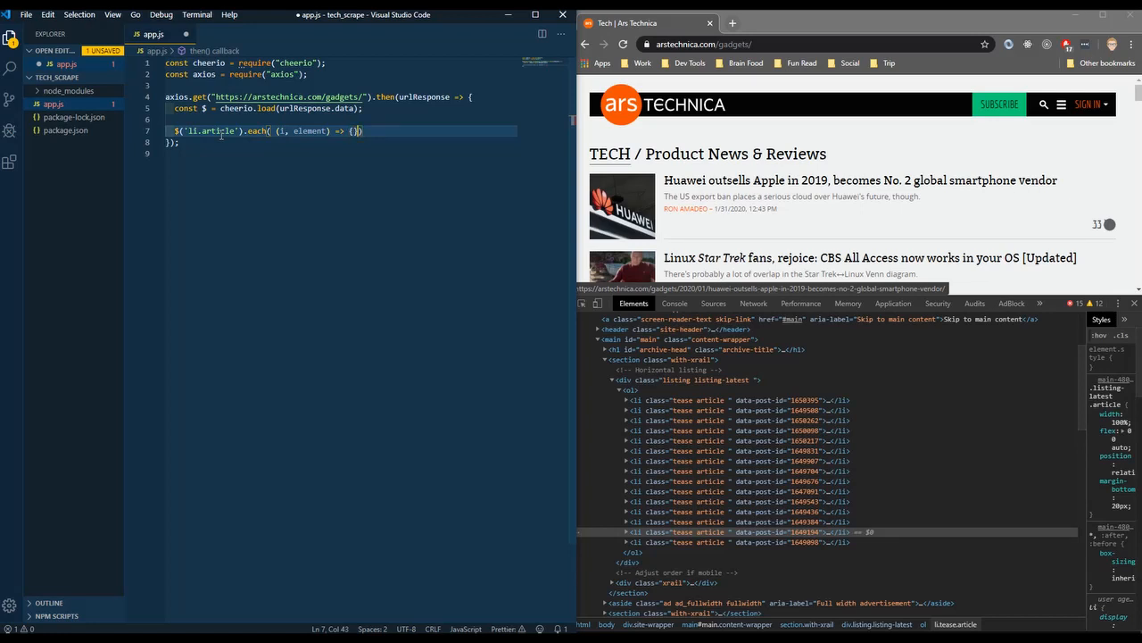
{"action": "key", "text": "Enter"}
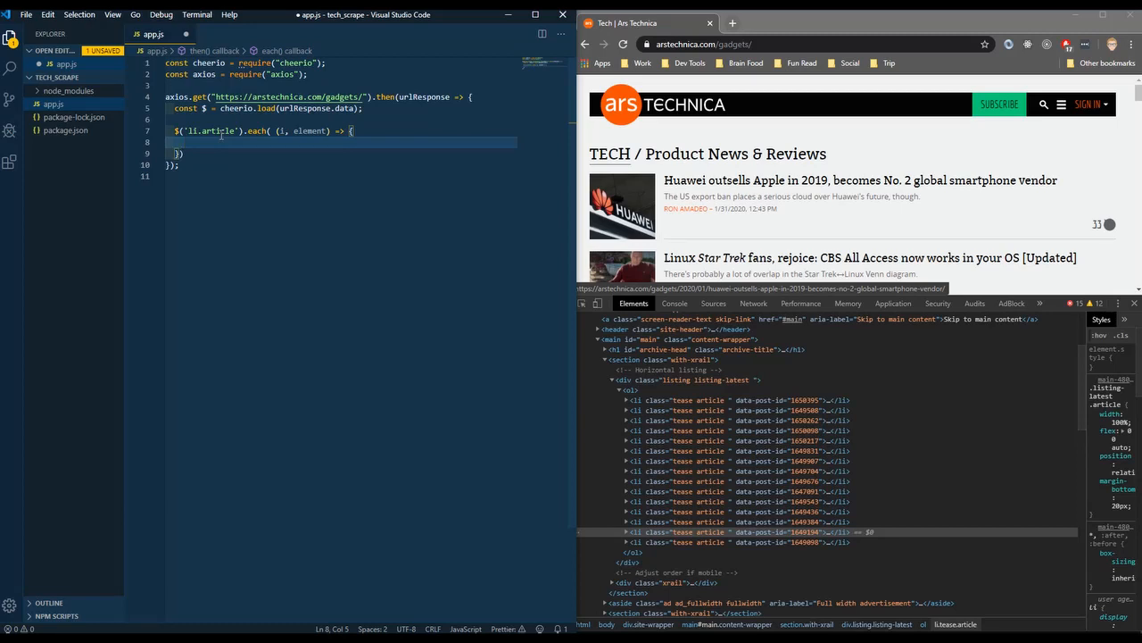
{"action": "type", "text": "const link"}
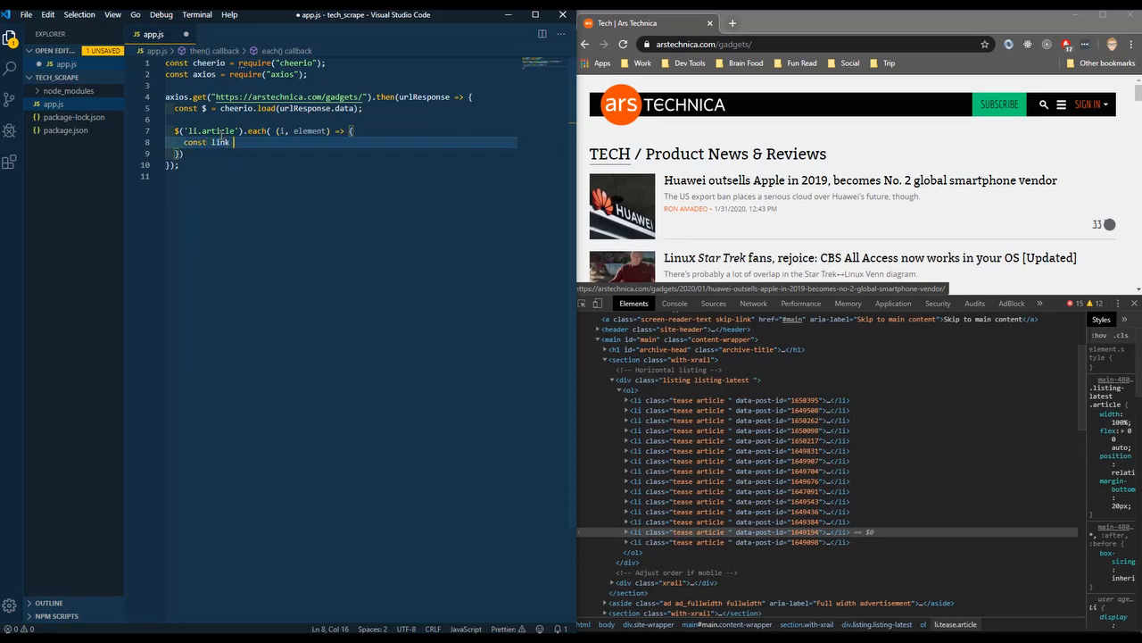
{"action": "type", "text": "= $(element"}
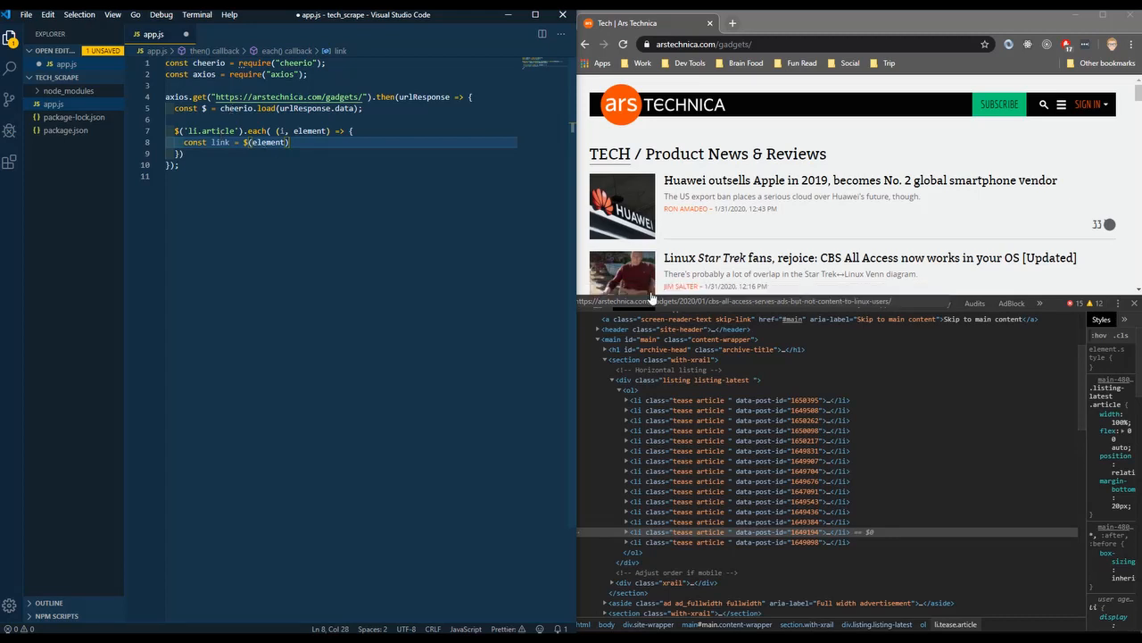
Inspect the first article's overlay link in DevTools and chain .find("a.overlay") onto link
{"action": "left_click", "coordinate": [626, 400]}
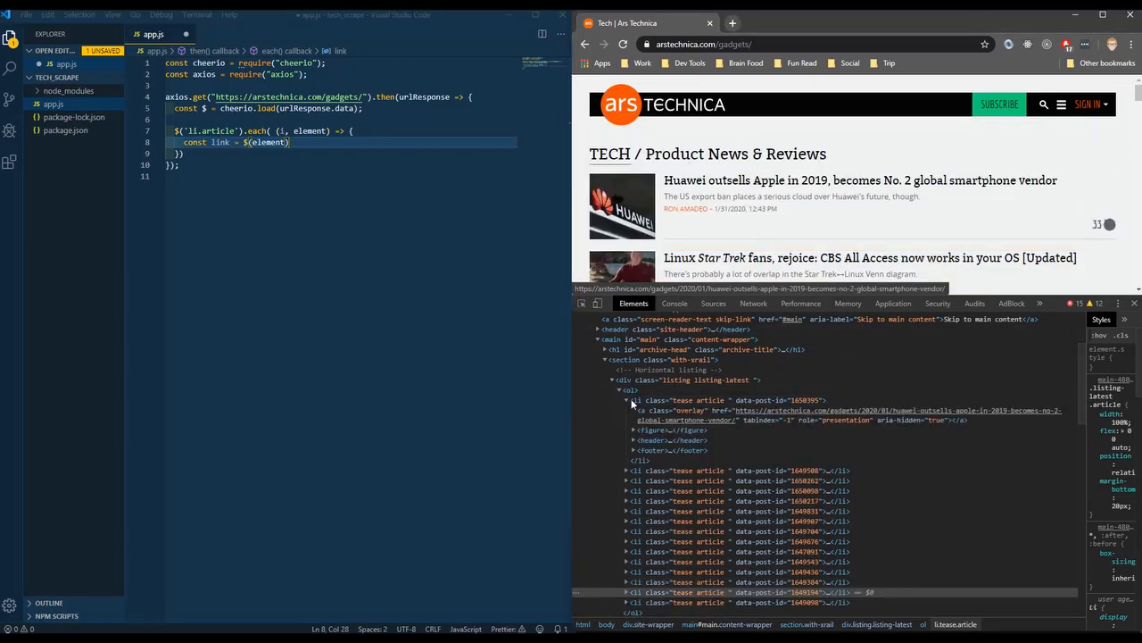
{"action": "mouse_move", "coordinate": [687, 410]}
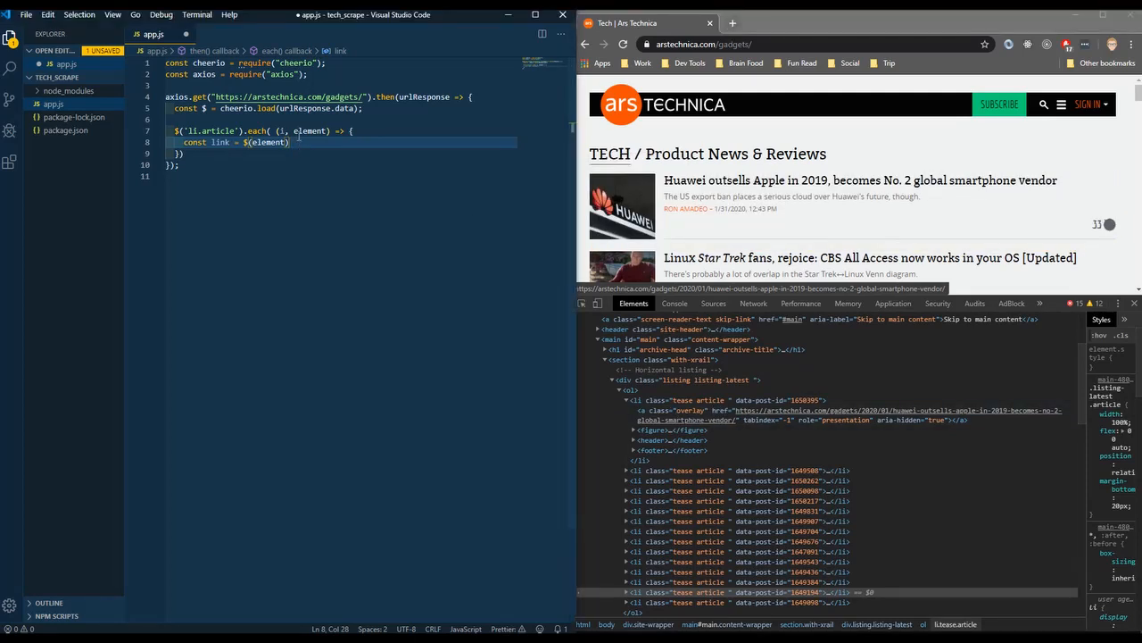
{"action": "type", "text": ".find()"}
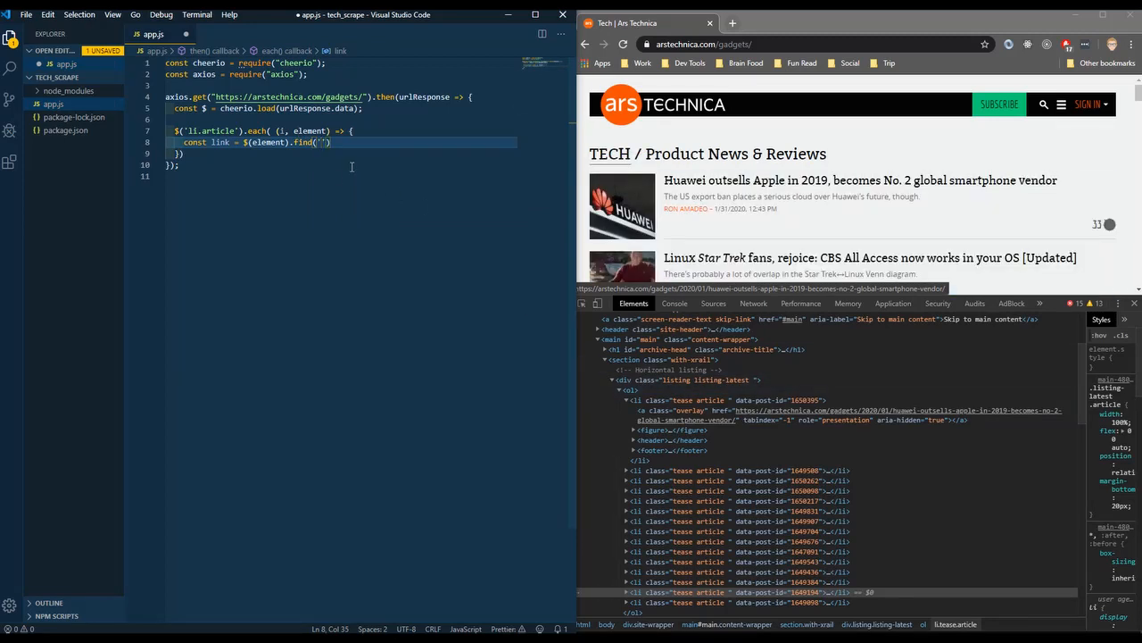
{"action": "type", "text": "a.overlay\""}
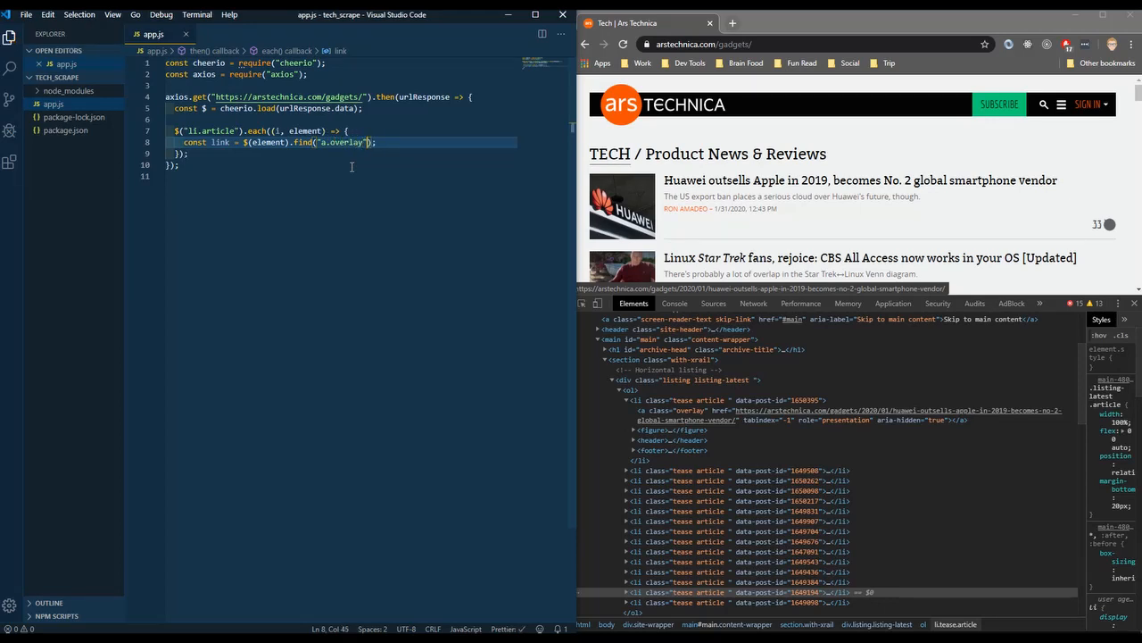
{"action": "mouse_move", "coordinate": [750, 415]}
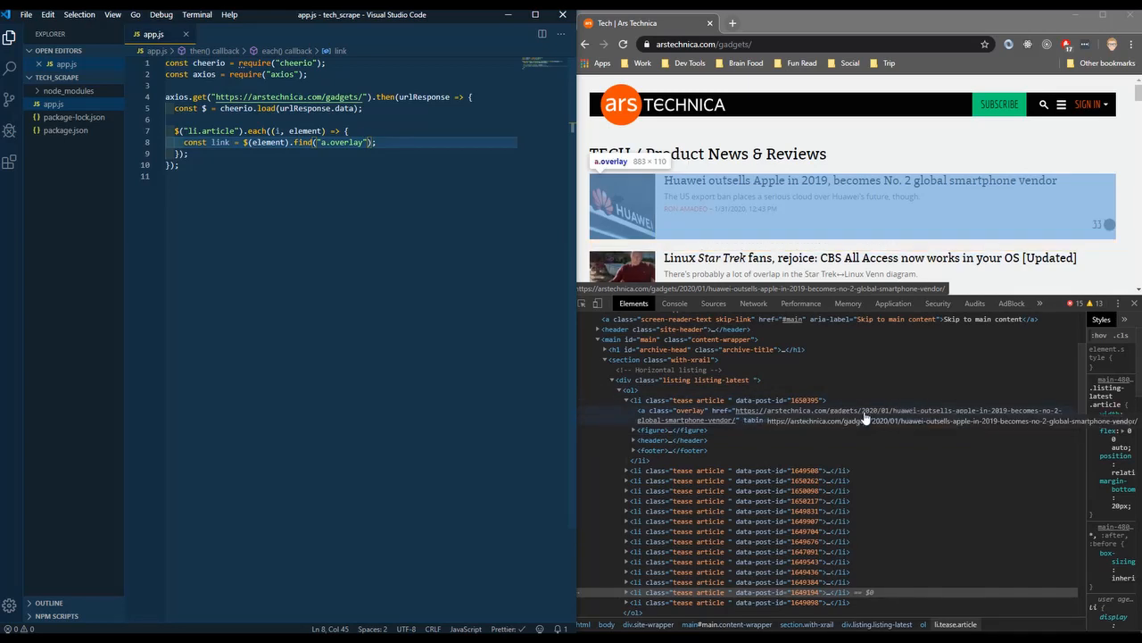
{"action": "mouse_move", "coordinate": [736, 418]}
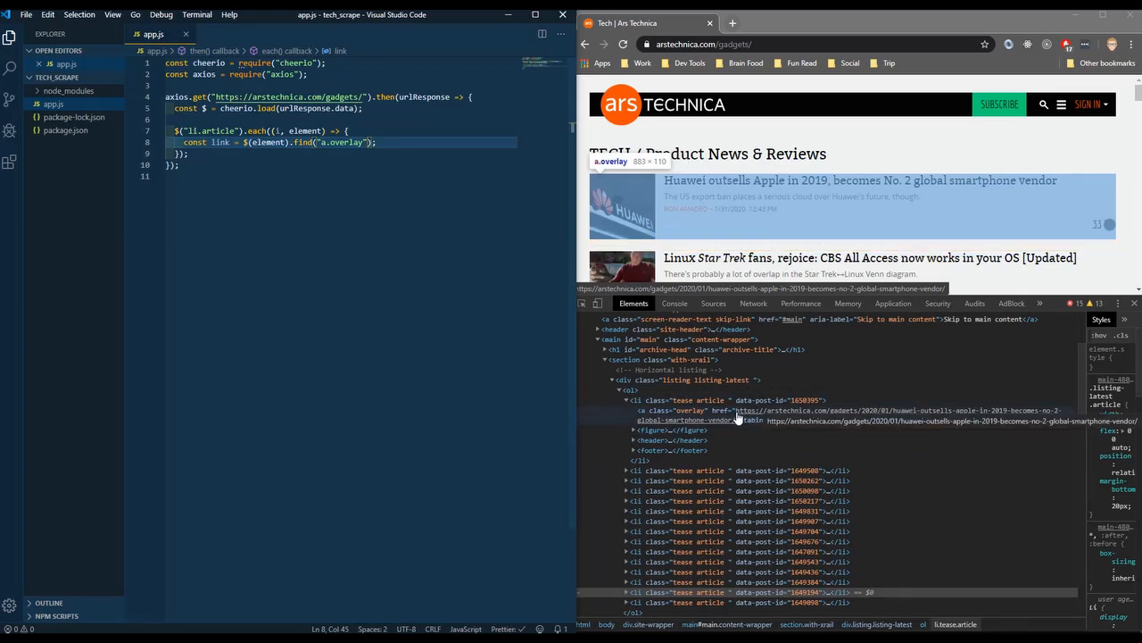
{"action": "left_click", "coordinate": [839, 181]}
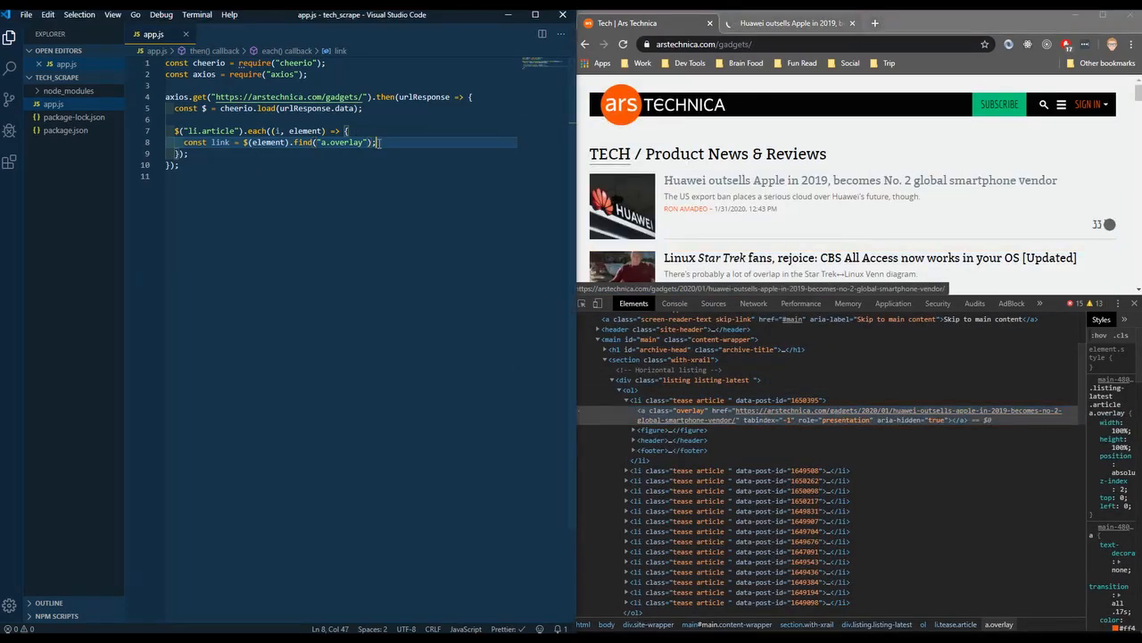
Finish link with the href attribute and add console.log(link)
{"action": "type", "text": ".attr(\"href\");"}
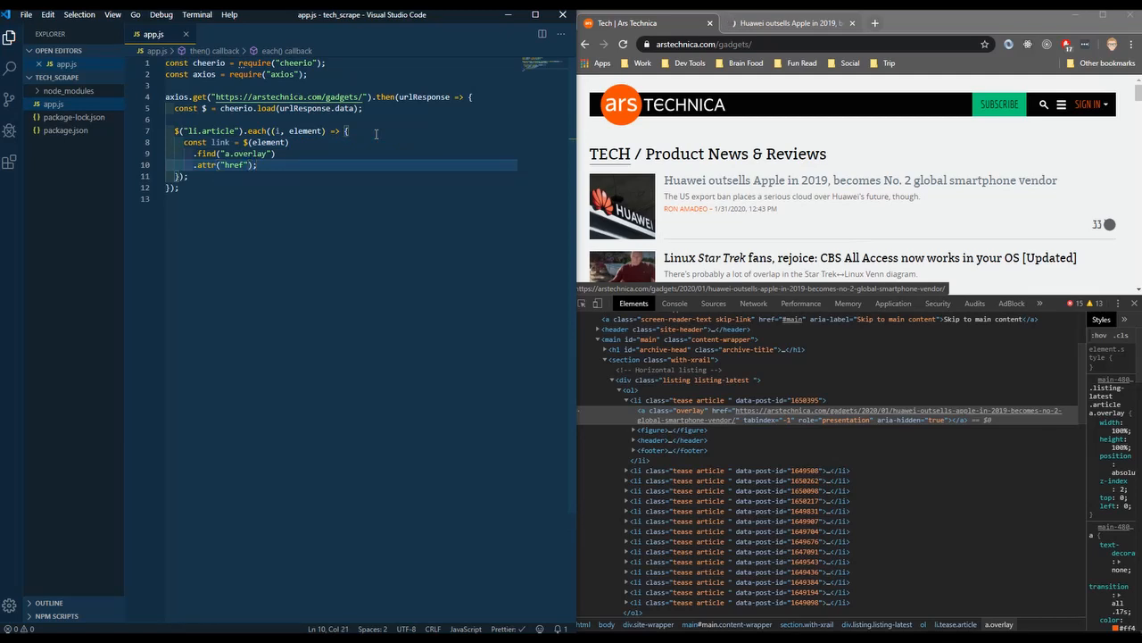
{"action": "type", "text": "console.log();"}
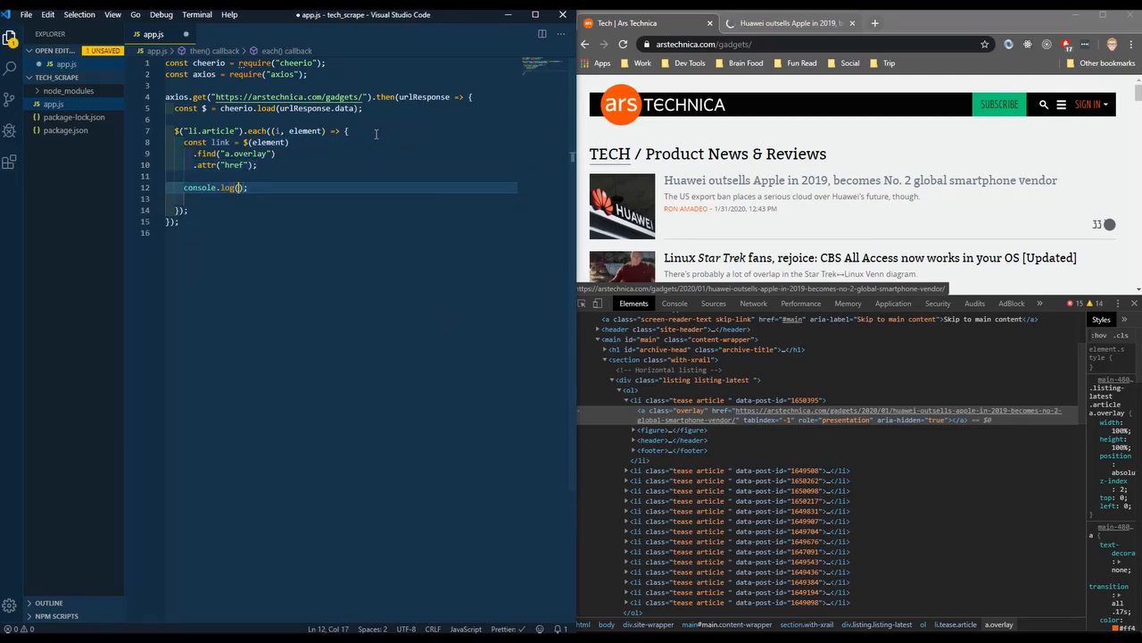
{"action": "type", "text": "link"}
{"action": "type", "text": "node a"}
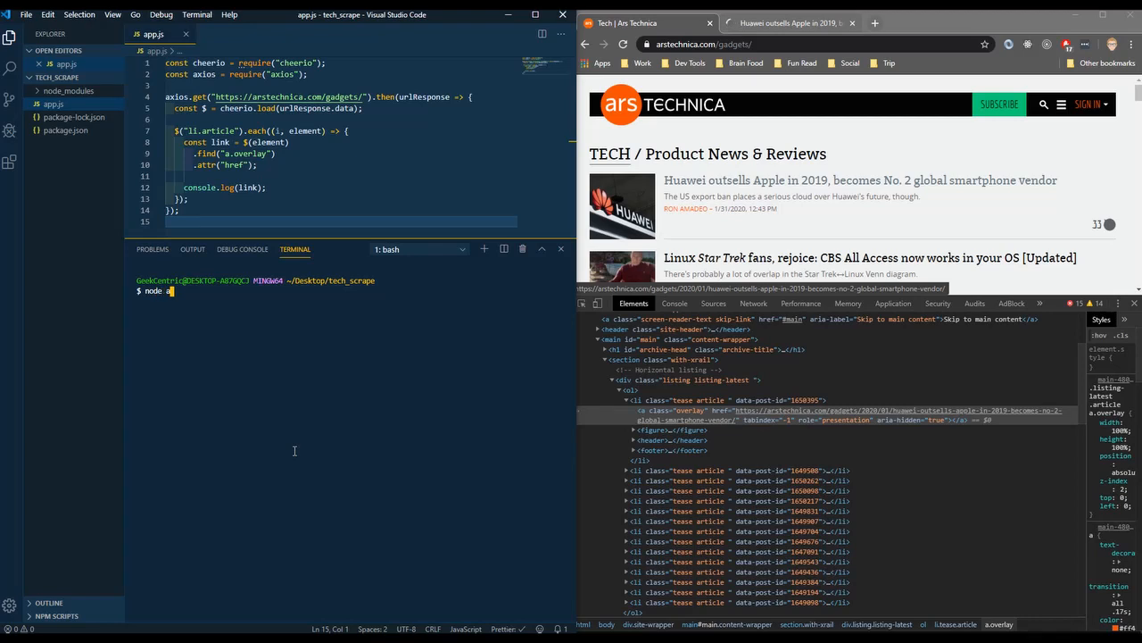
Run node app.js, open two printed article URLs in Chrome, then close the tab
{"action": "key", "text": "Return"}
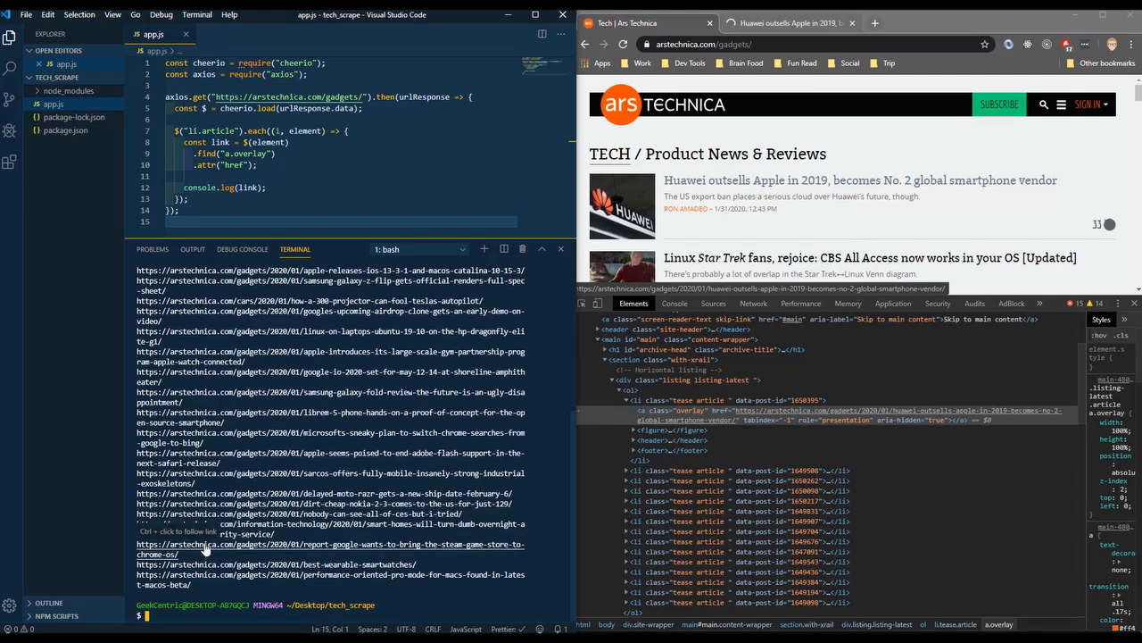
{"action": "left_click", "coordinate": [205, 544]}
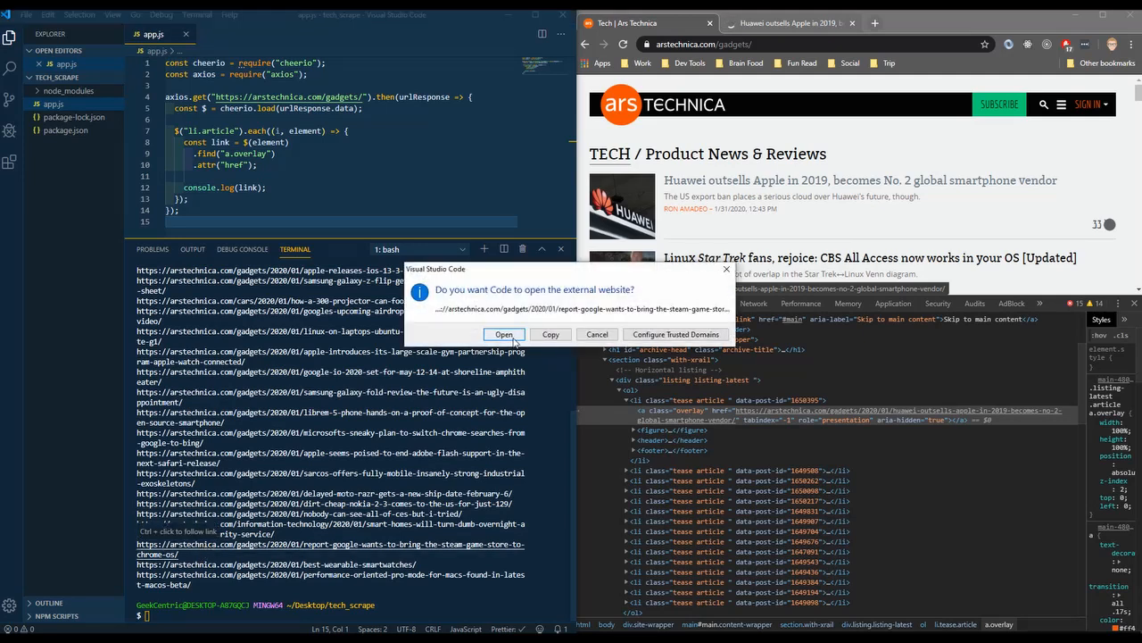
{"action": "left_click", "coordinate": [505, 333]}
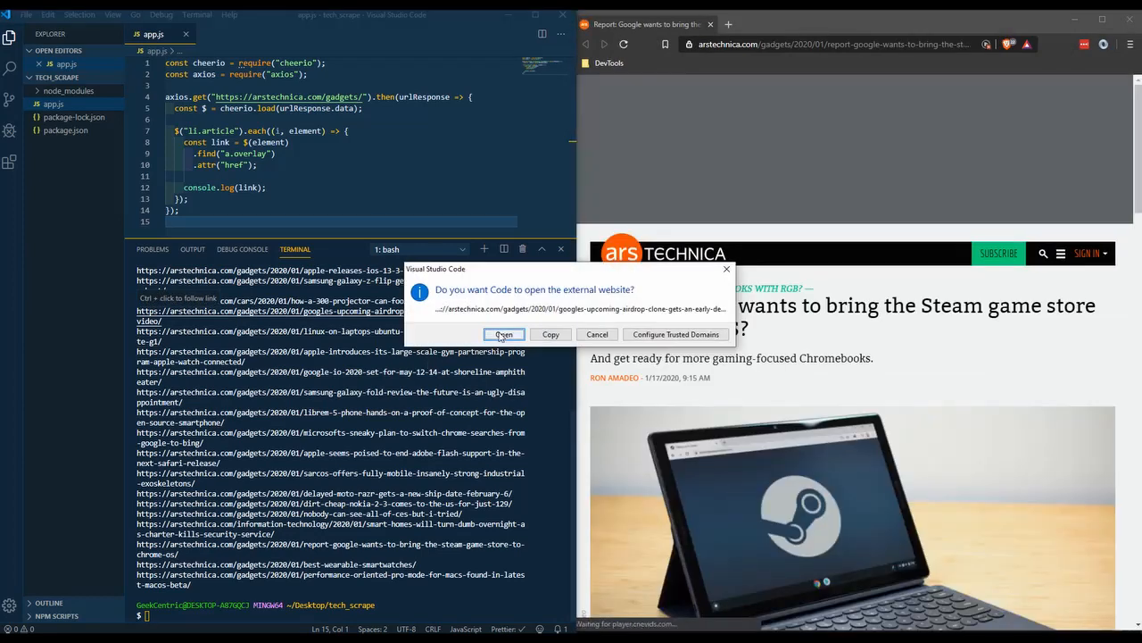
{"action": "left_click", "coordinate": [504, 333]}
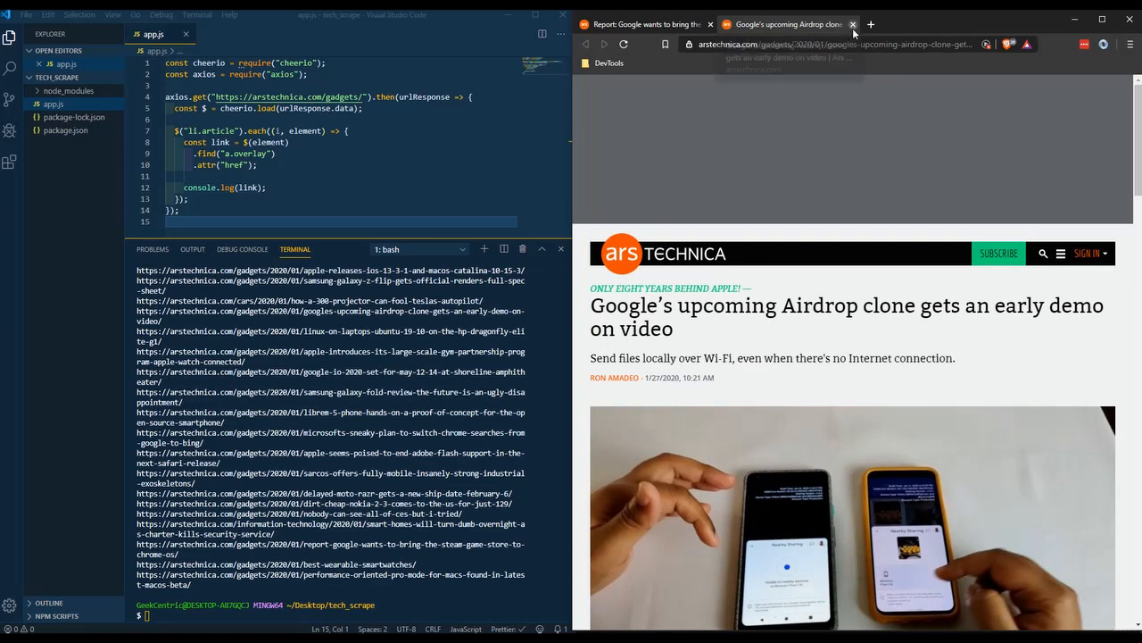
{"action": "left_click", "coordinate": [852, 24]}
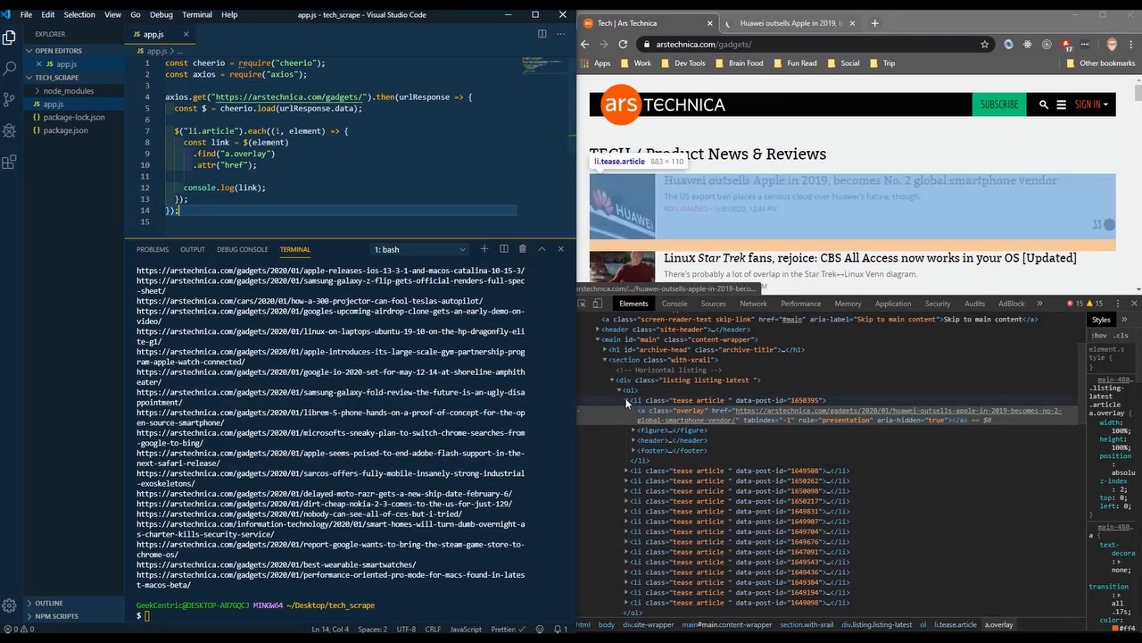
Require and install colors, log link in cyan, and print a dashed separator after each
{"action": "left_click", "coordinate": [627, 400]}
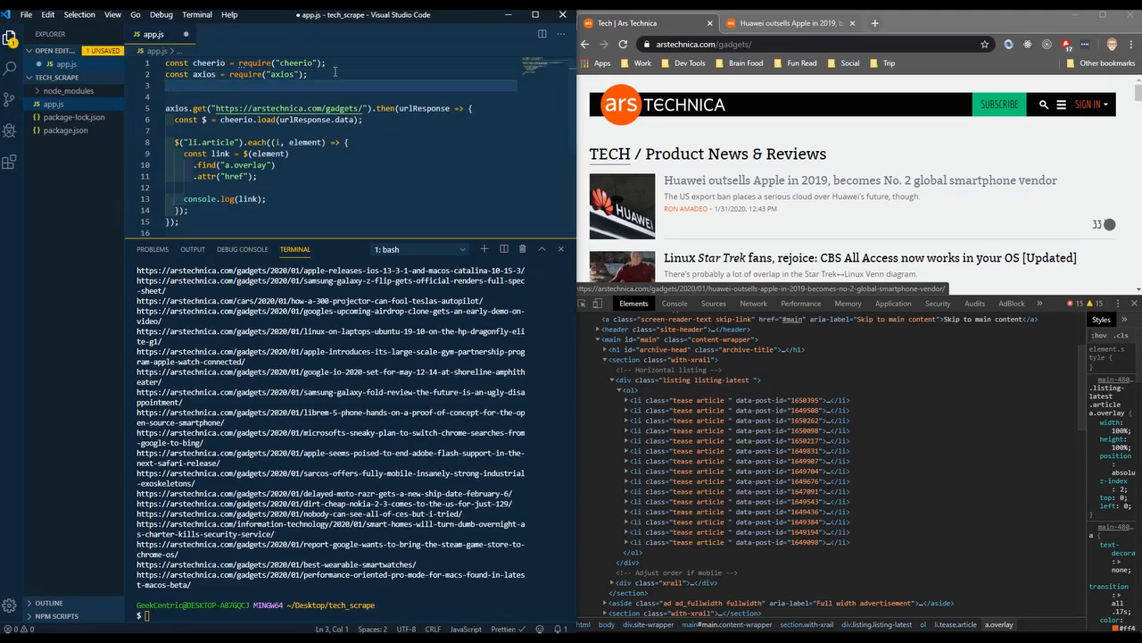
{"action": "type", "text": "const colors = require("}
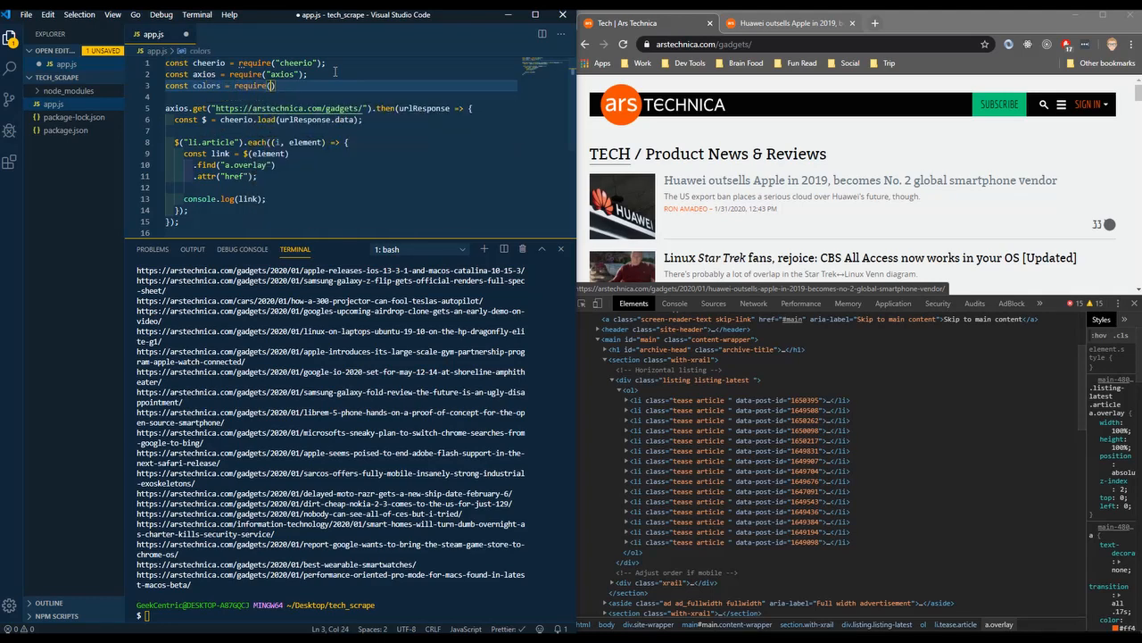
{"action": "type", "text": "colors\""}
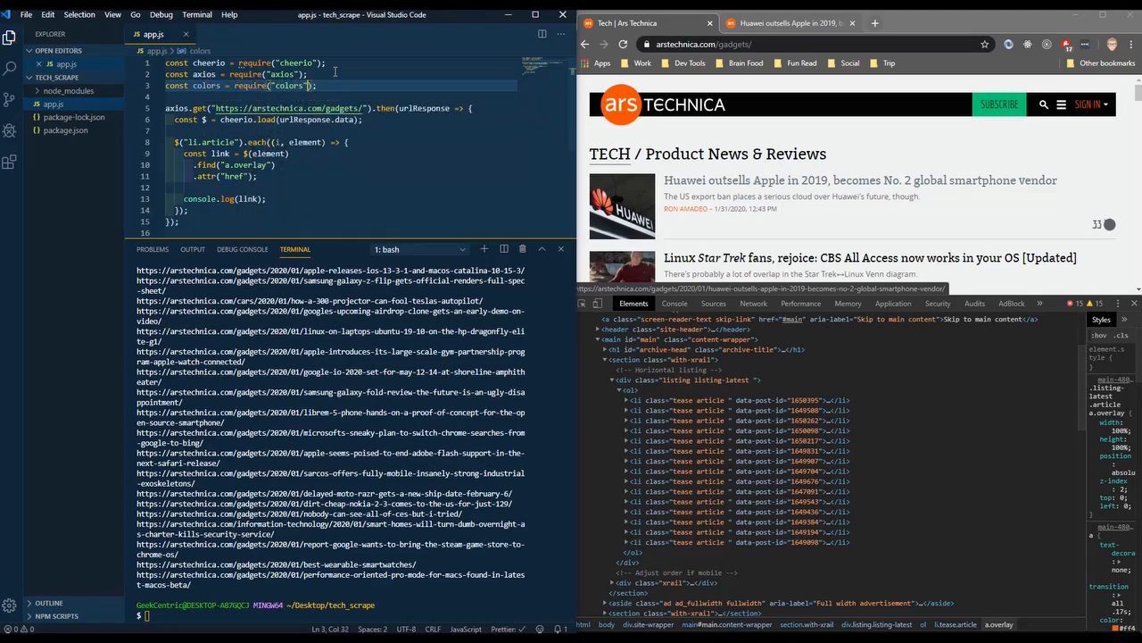
{"action": "type", "text": "np"}
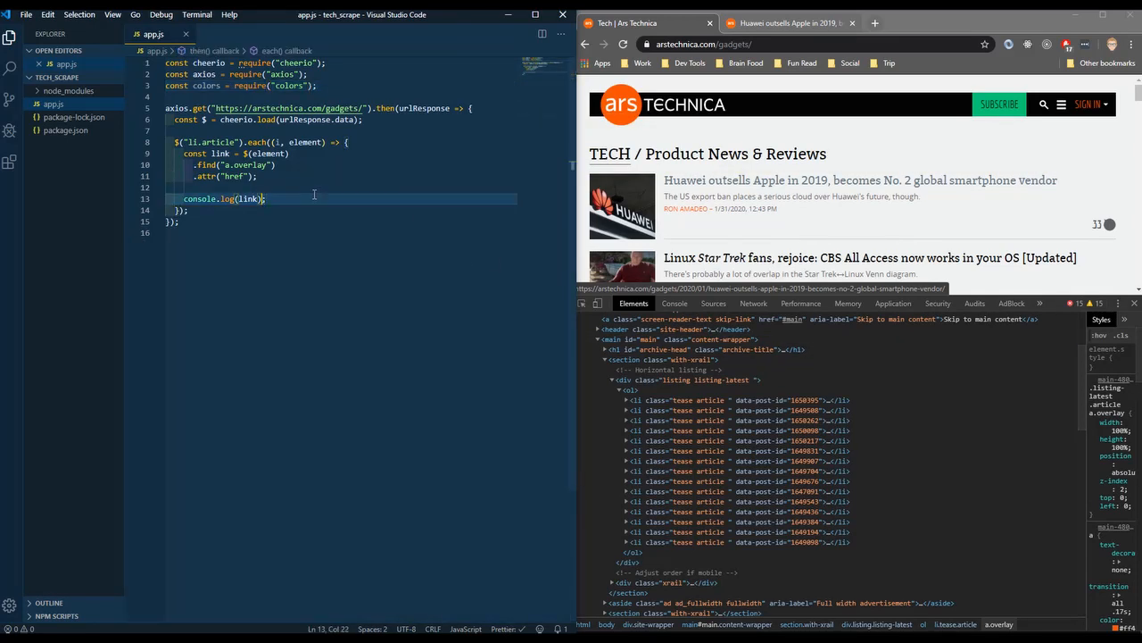
{"action": "type", "text": ".cyan"}
{"action": "type", "text": "console.log(\"--------------\");"}
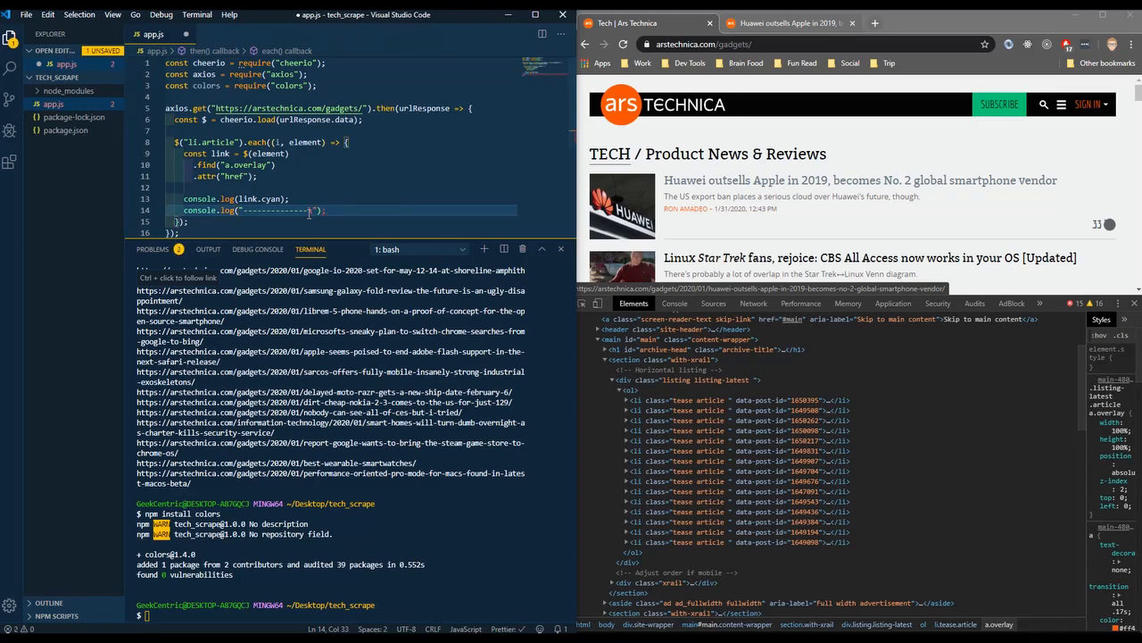
{"action": "type", "text": "\\n"}
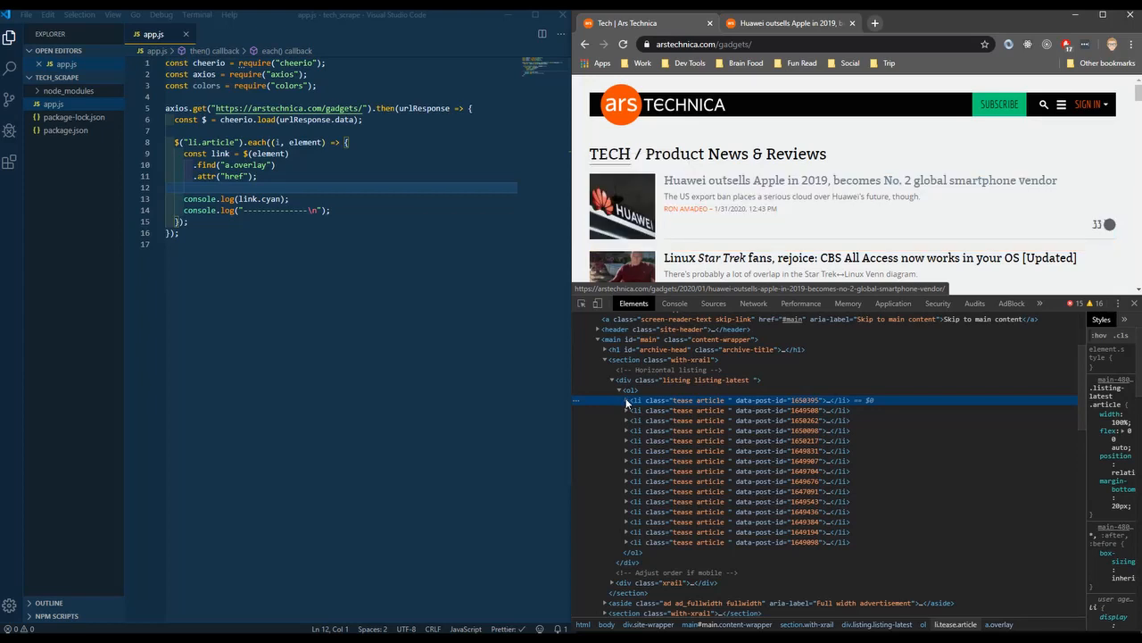
Expand the first article's li, header and h2 in DevTools, then add a line in app.js
{"action": "left_click", "coordinate": [626, 400]}
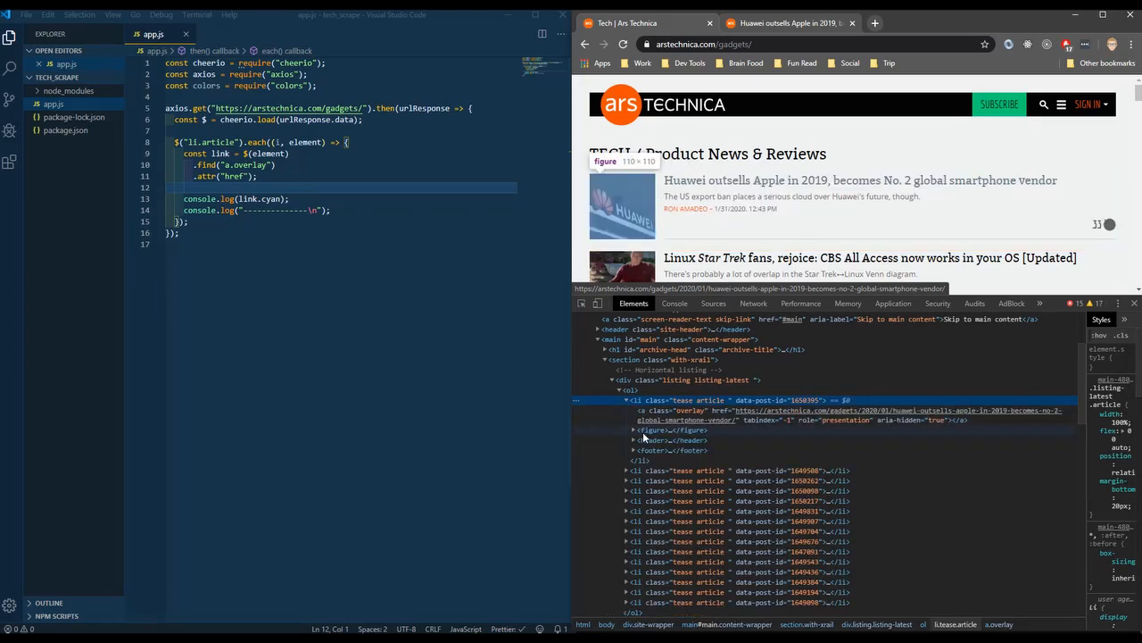
{"action": "mouse_move", "coordinate": [645, 449]}
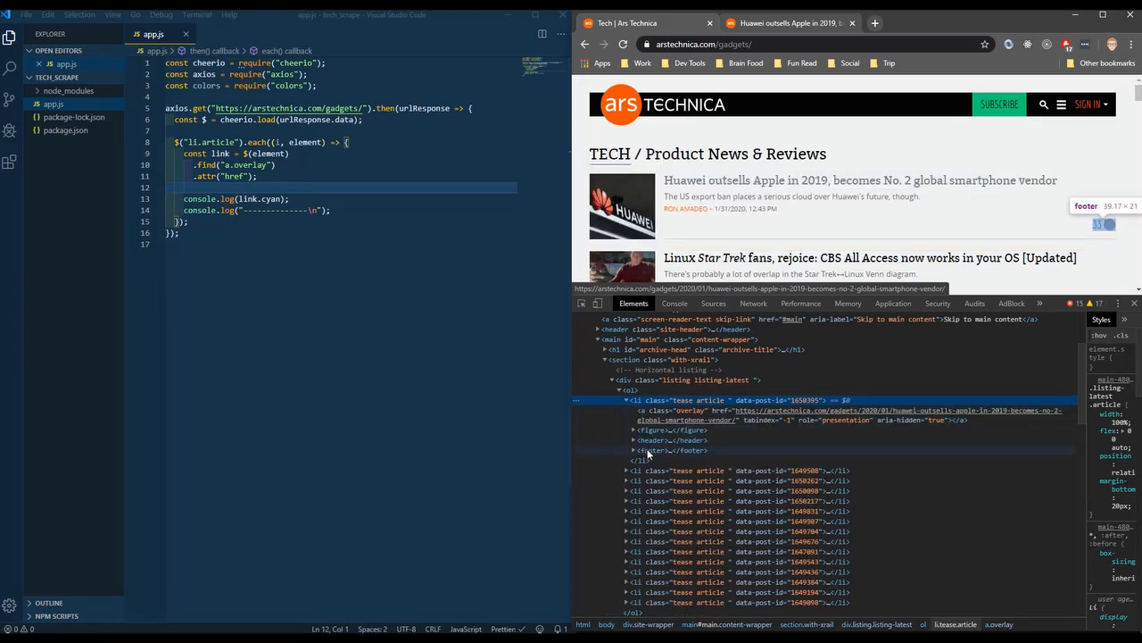
{"action": "left_click", "coordinate": [632, 439]}
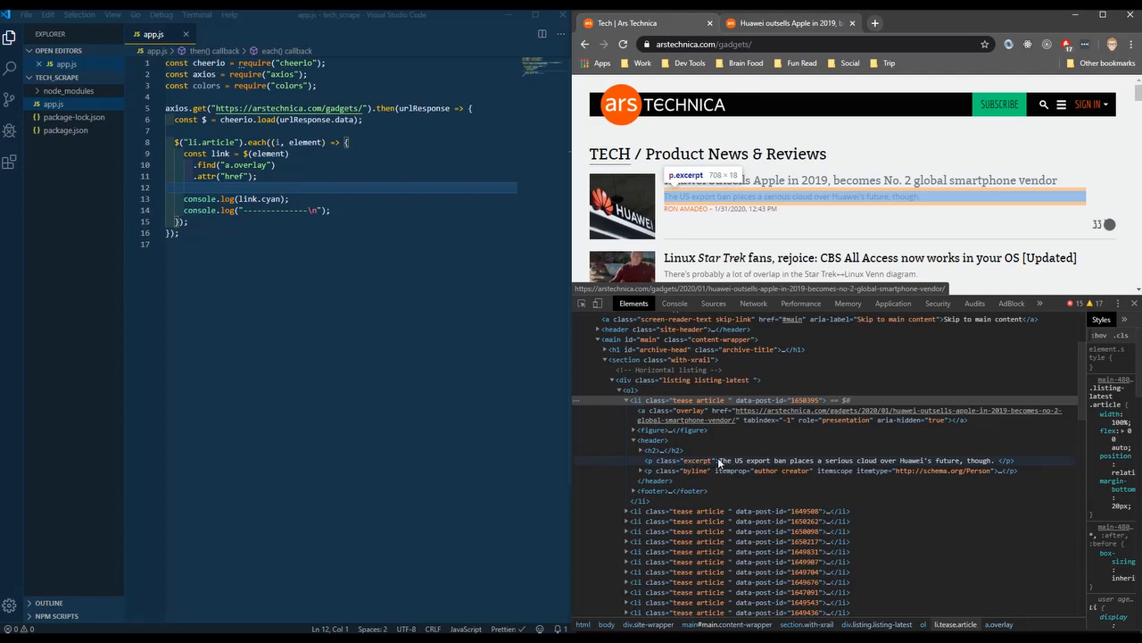
{"action": "mouse_move", "coordinate": [780, 465]}
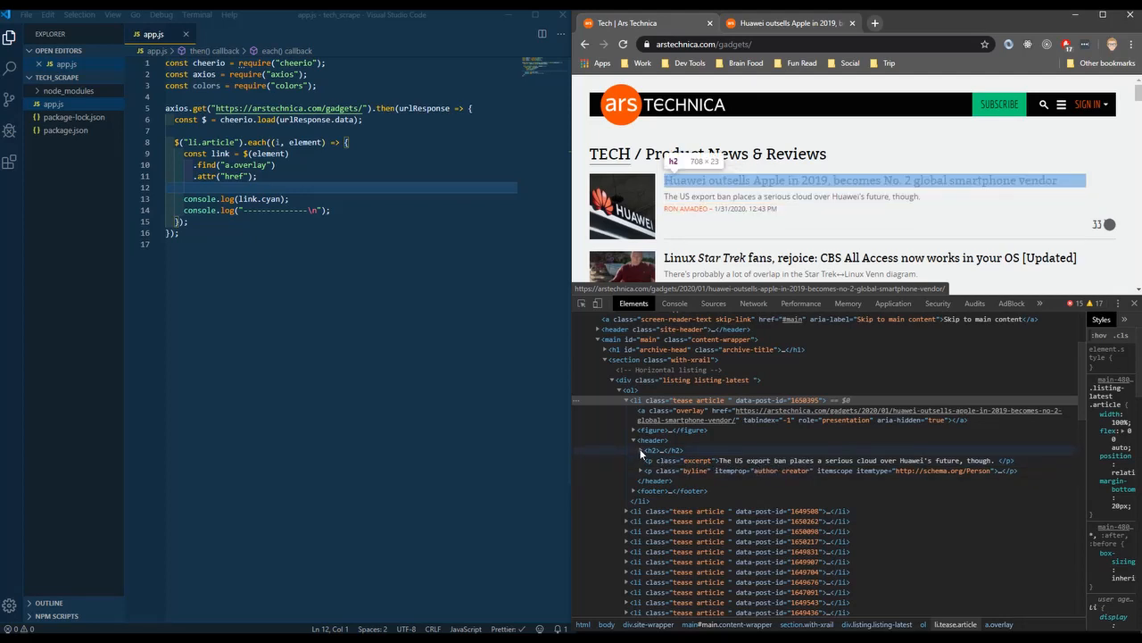
{"action": "left_click", "coordinate": [629, 450]}
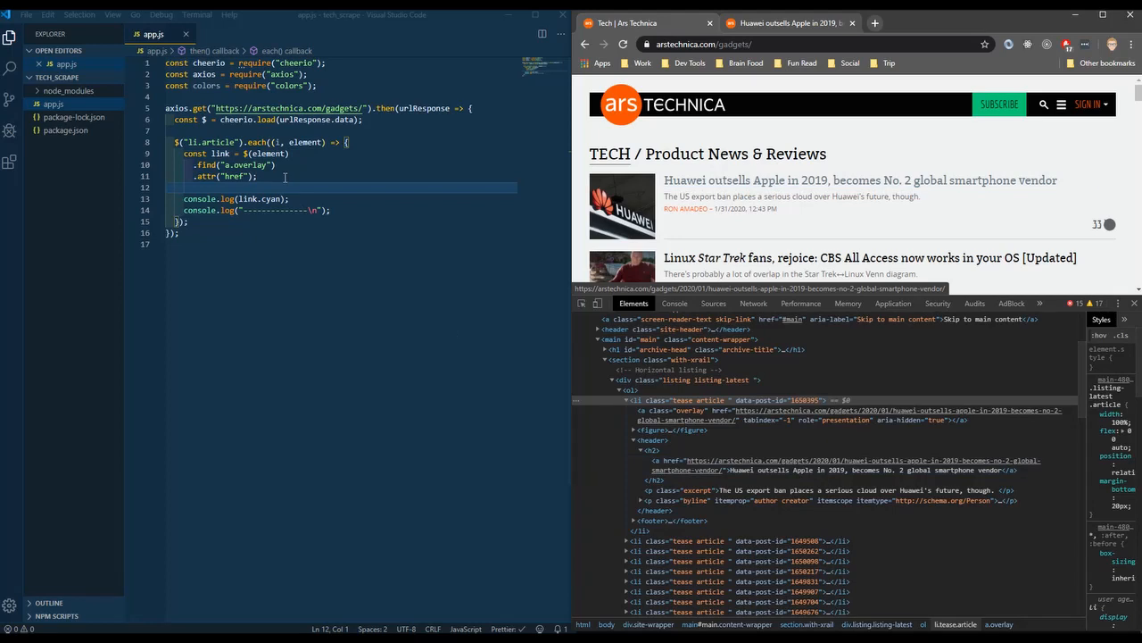
{"action": "left_click", "coordinate": [330, 175]}
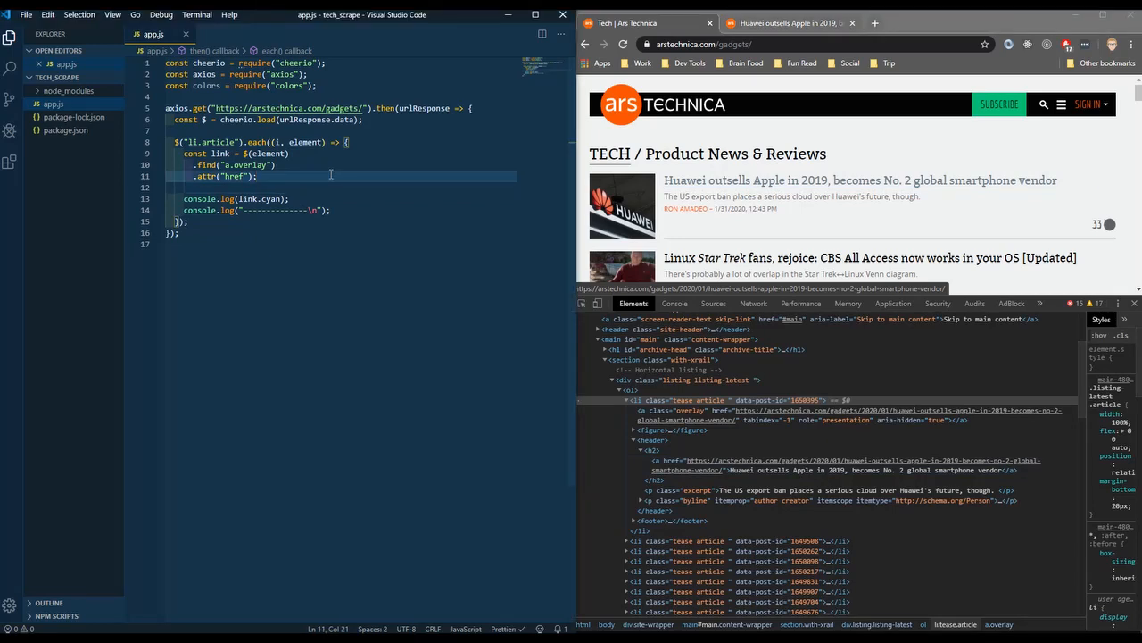
{"action": "key", "text": "Enter"}
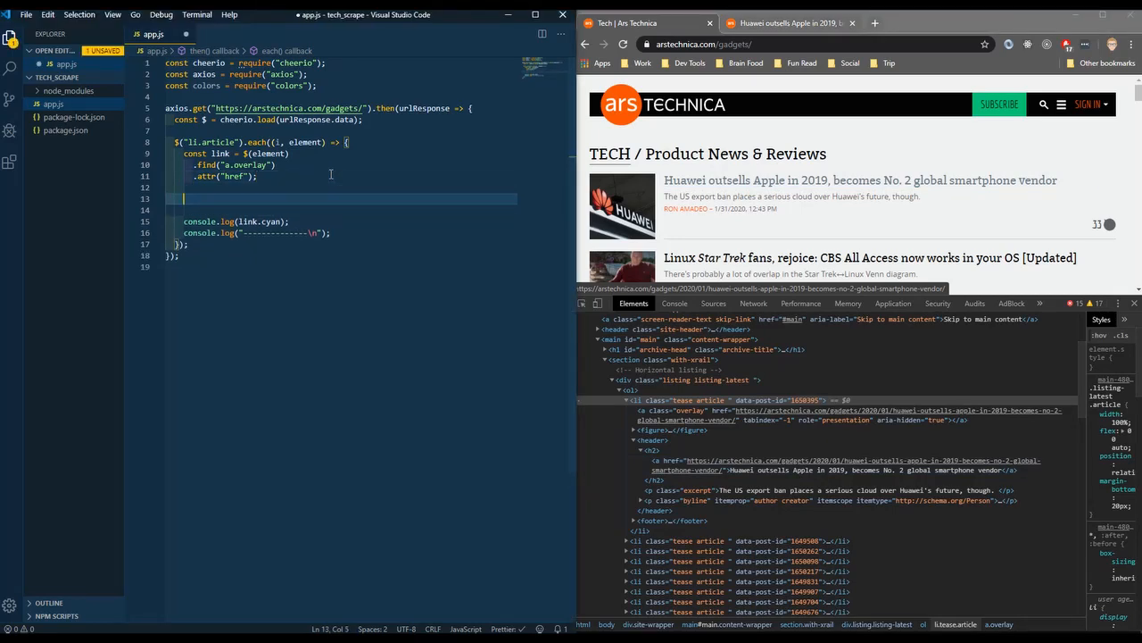
Add const header = $(element).find("a").text() to store each article's link text
{"action": "type", "text": "const header ="}
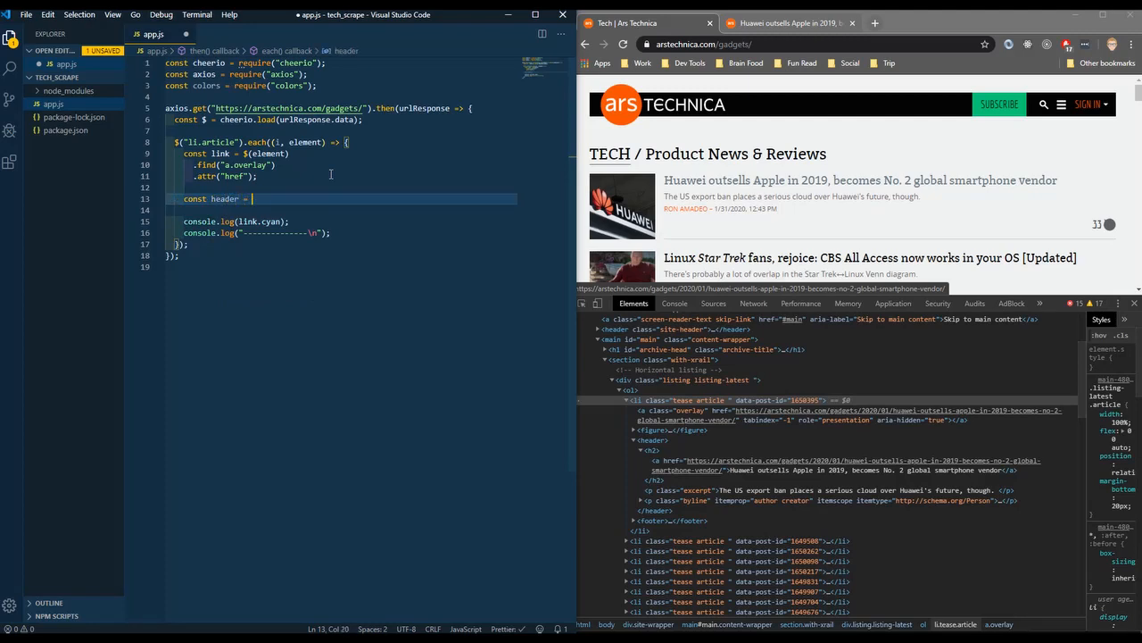
{"action": "type", "text": "$(el"}
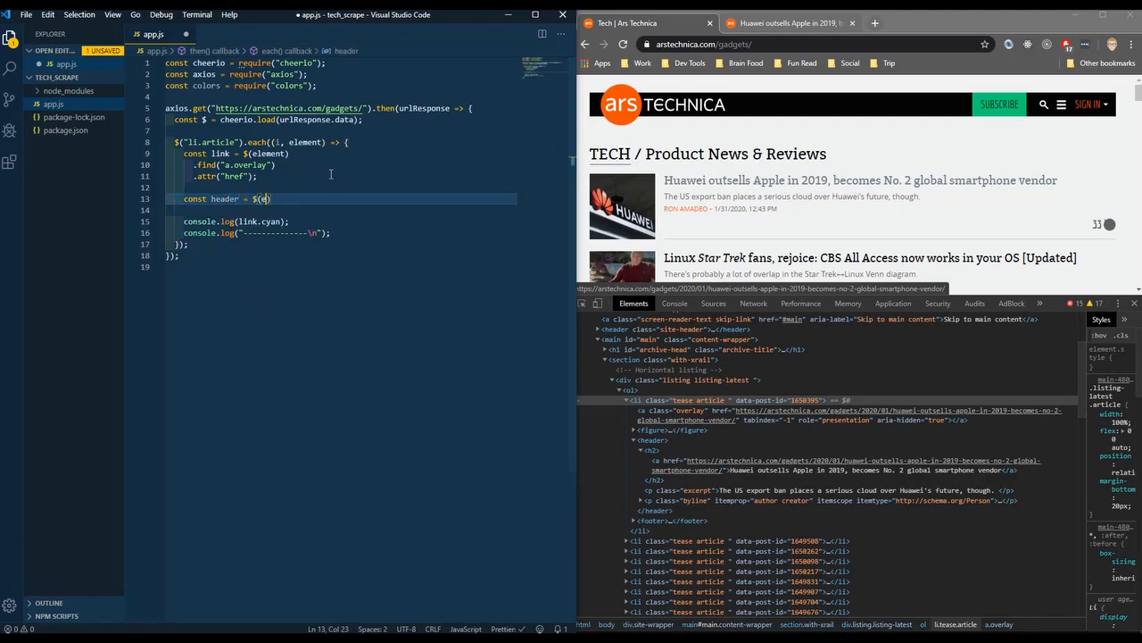
{"action": "type", "text": "element"}
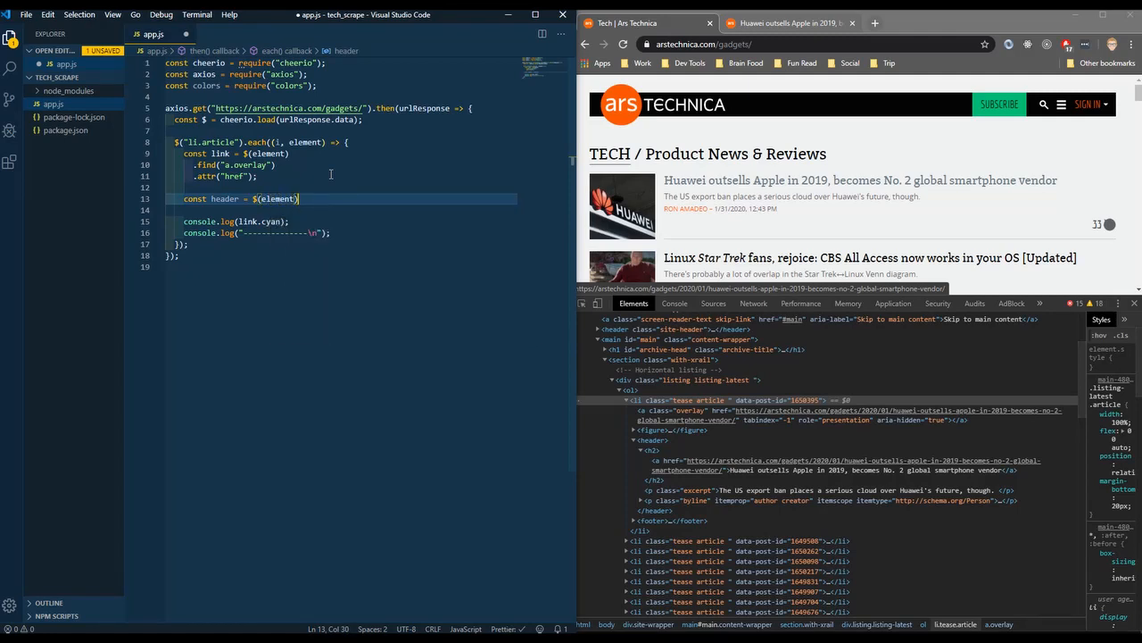
{"action": "type", "text": ".find('a"}
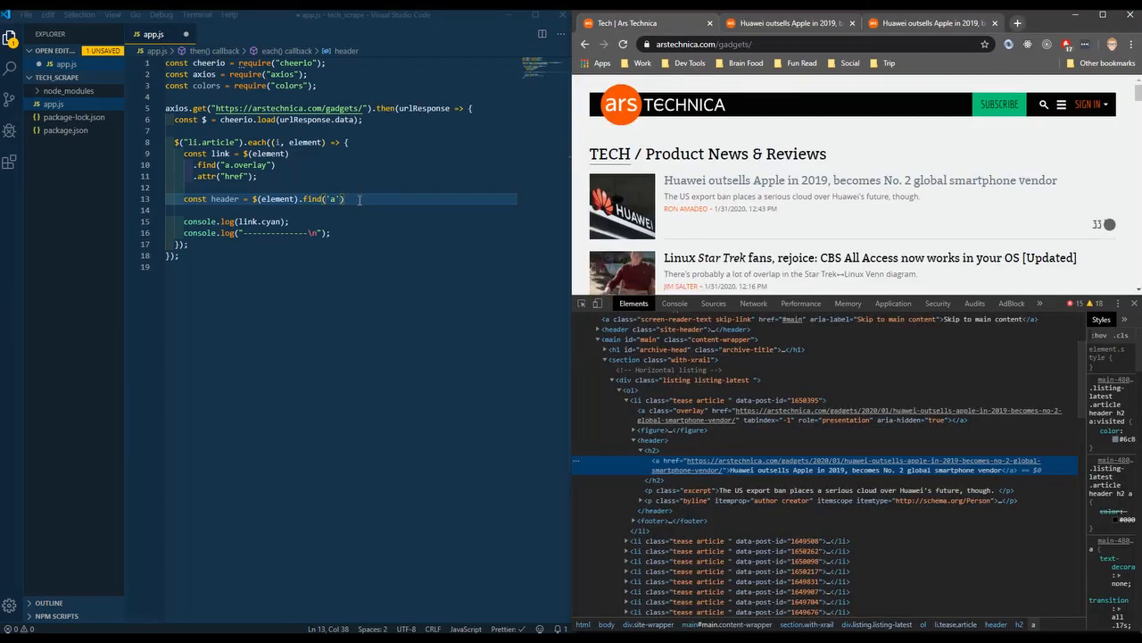
{"action": "type", "text": ".text();"}
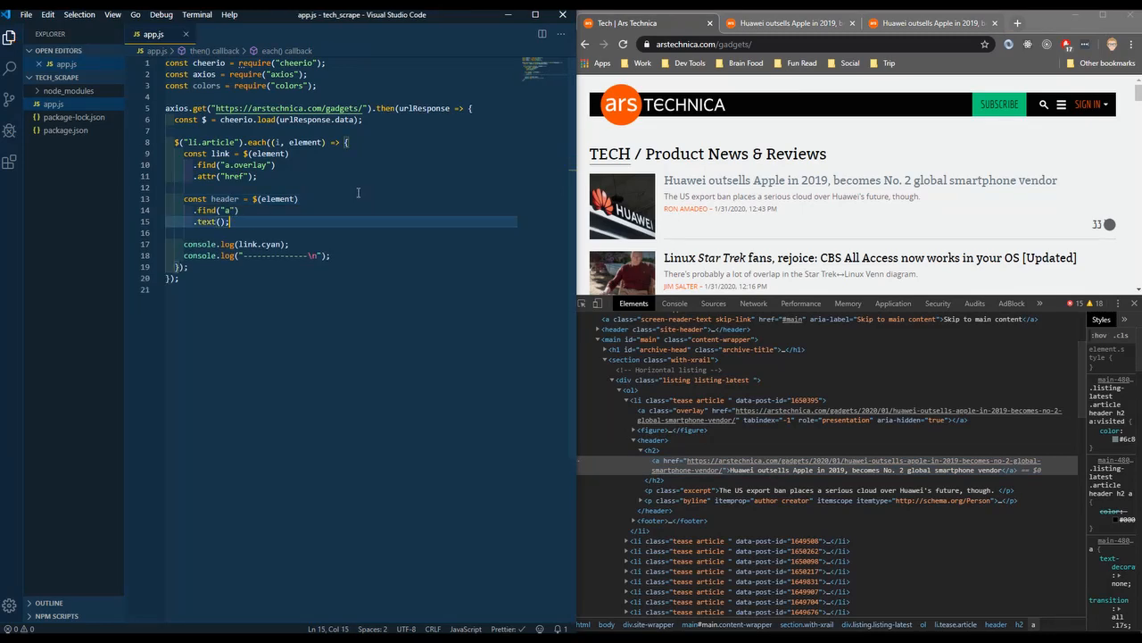
Duplicate the cyan link console.log line into a green header log
{"action": "left_click", "coordinate": [280, 244]}
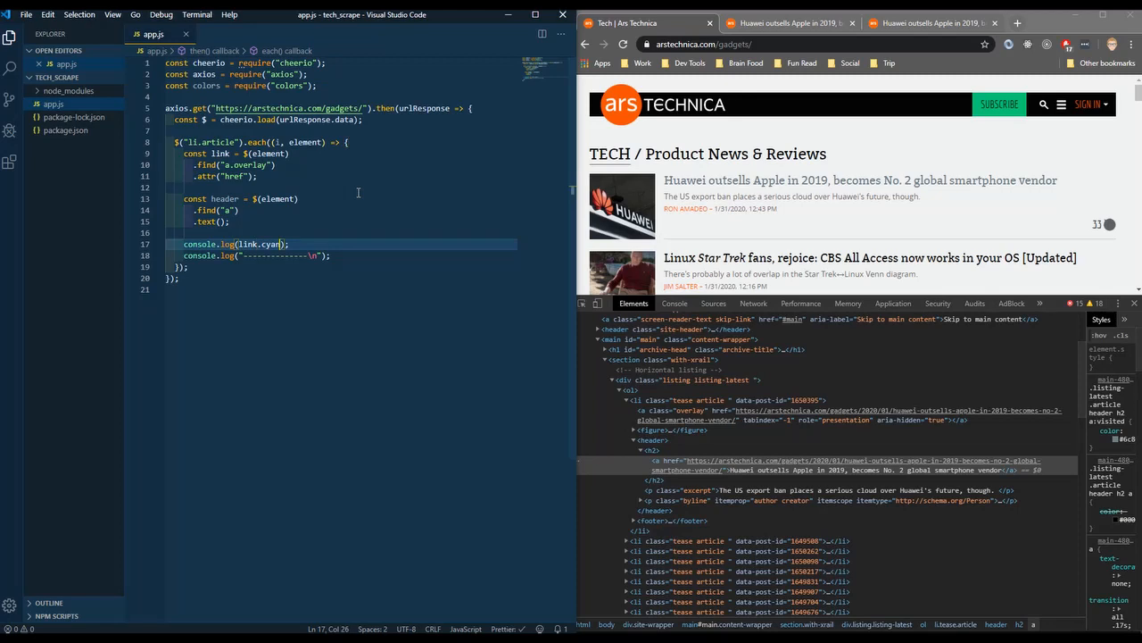
{"action": "left_click", "coordinate": [212, 243]}
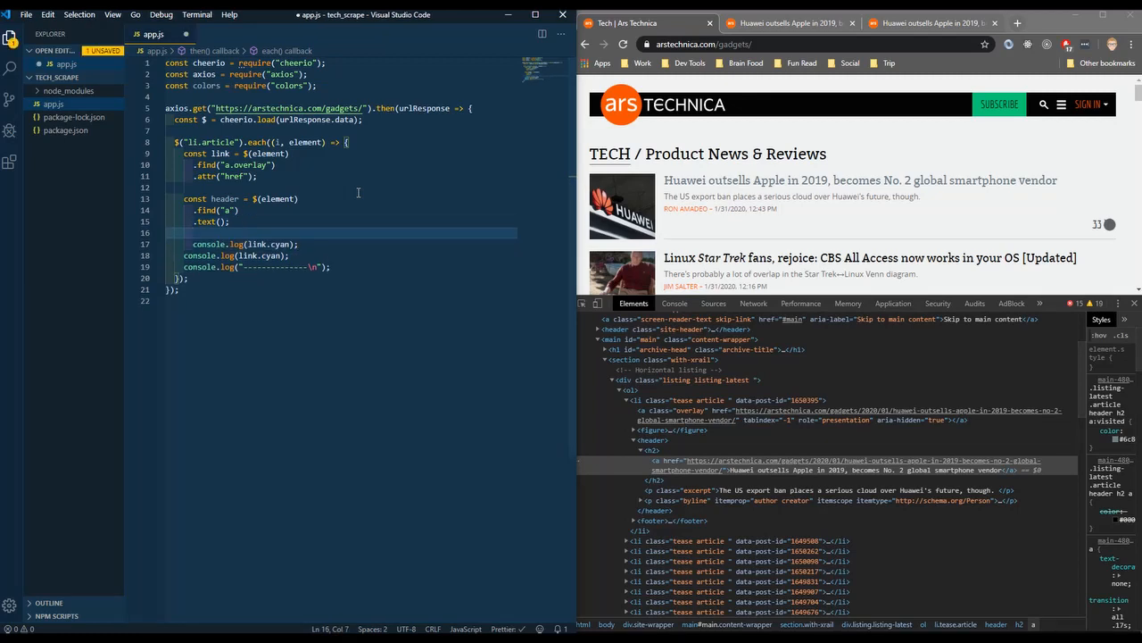
{"action": "double_click", "coordinate": [247, 244]}
{"action": "type", "text": "header"}
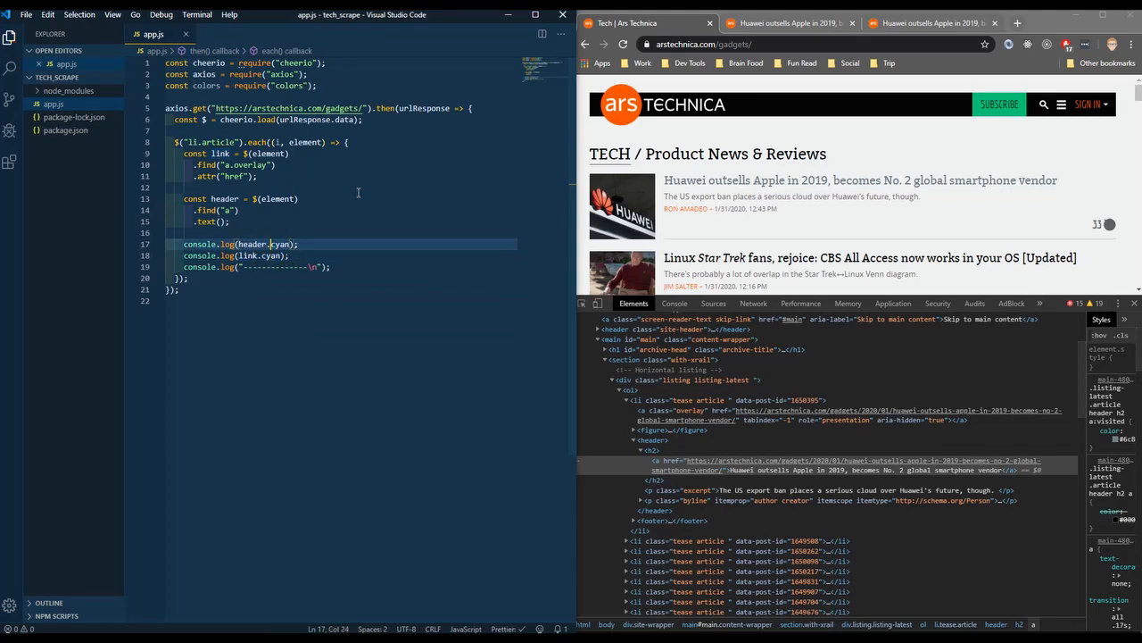
{"action": "left_click", "coordinate": [308, 301]}
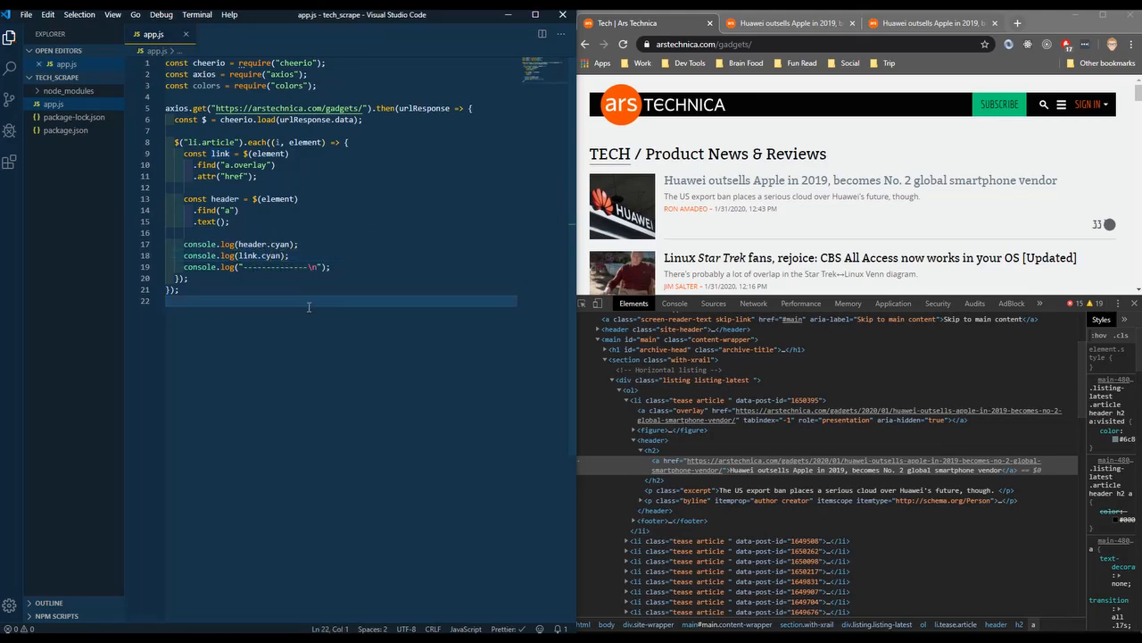
{"action": "double_click", "coordinate": [279, 244]}
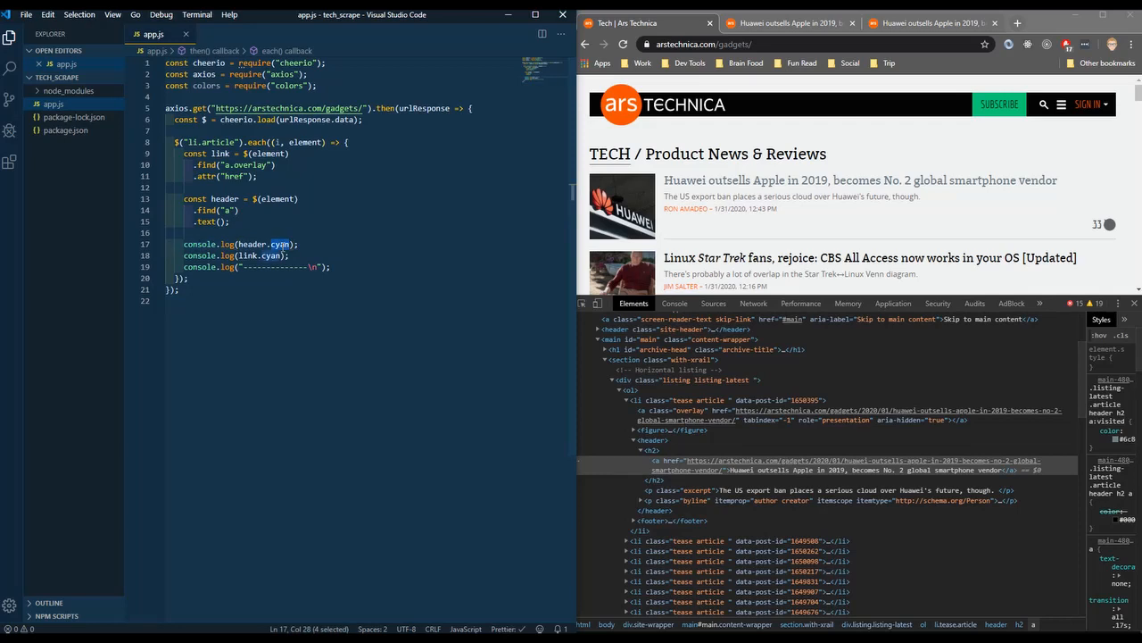
{"action": "type", "text": "green"}
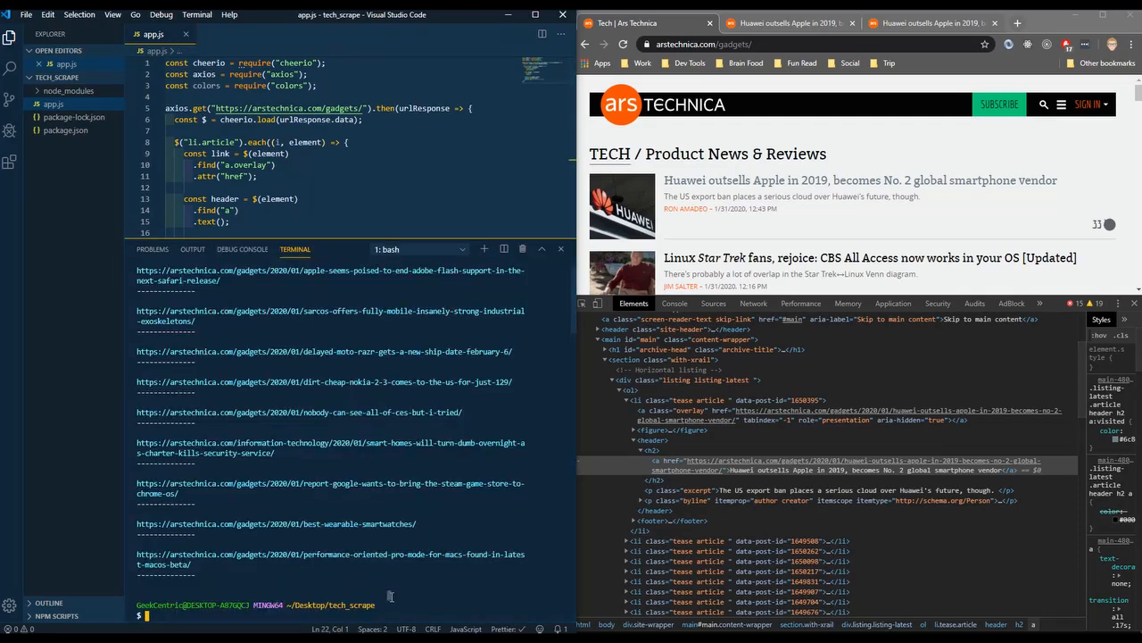
Append .split() to the header chain, save, and focus the terminal to rerun
{"action": "scroll", "scroll_direction": "down", "scroll_amount": 3}
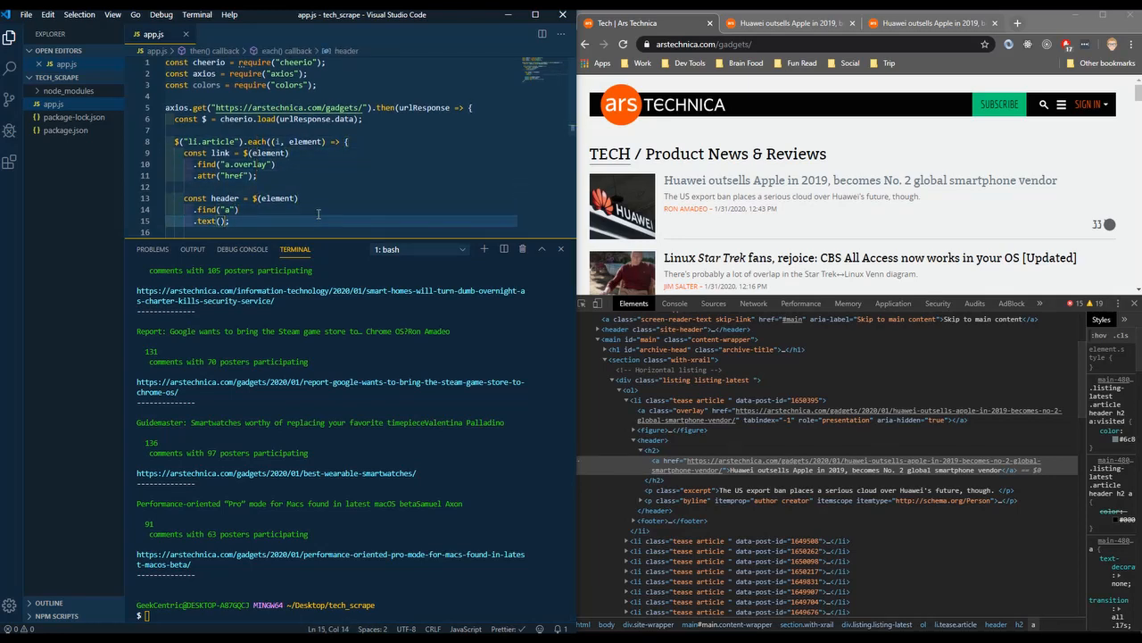
{"action": "type", "text": ".split()"}
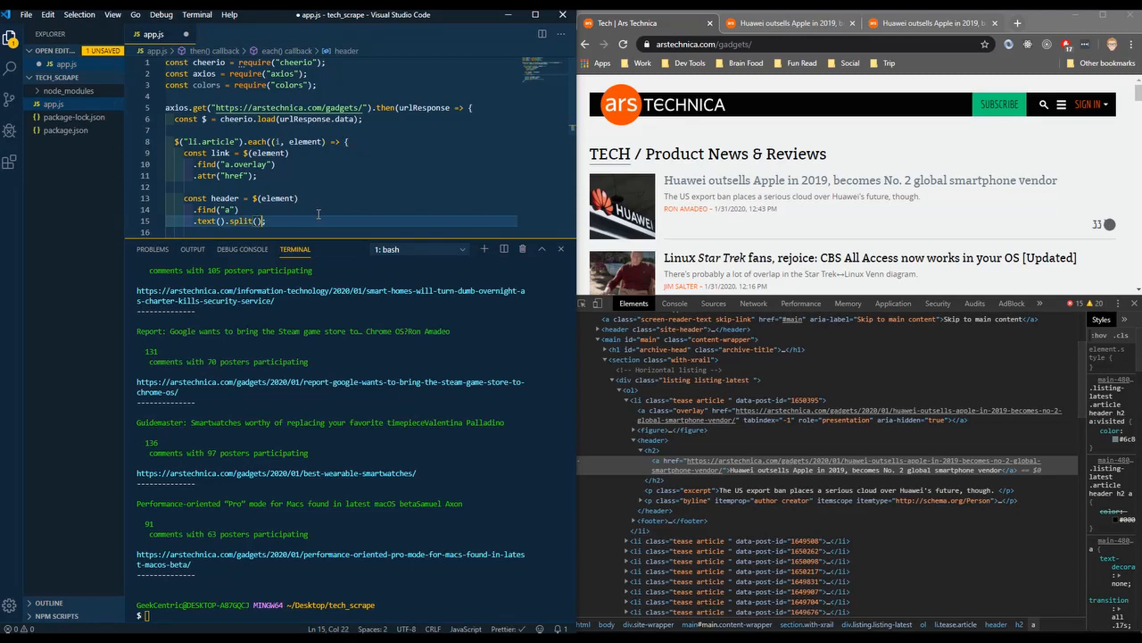
{"action": "key", "text": "Enter"}
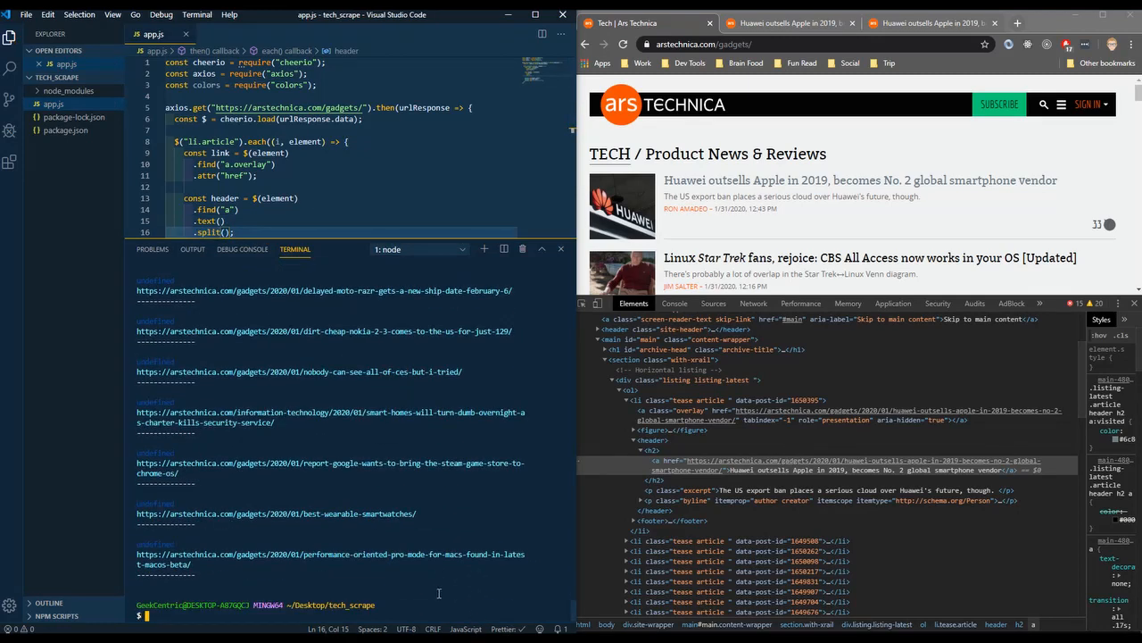
{"action": "left_click", "coordinate": [415, 249]}
{"action": "type", "text": "node app.js"}
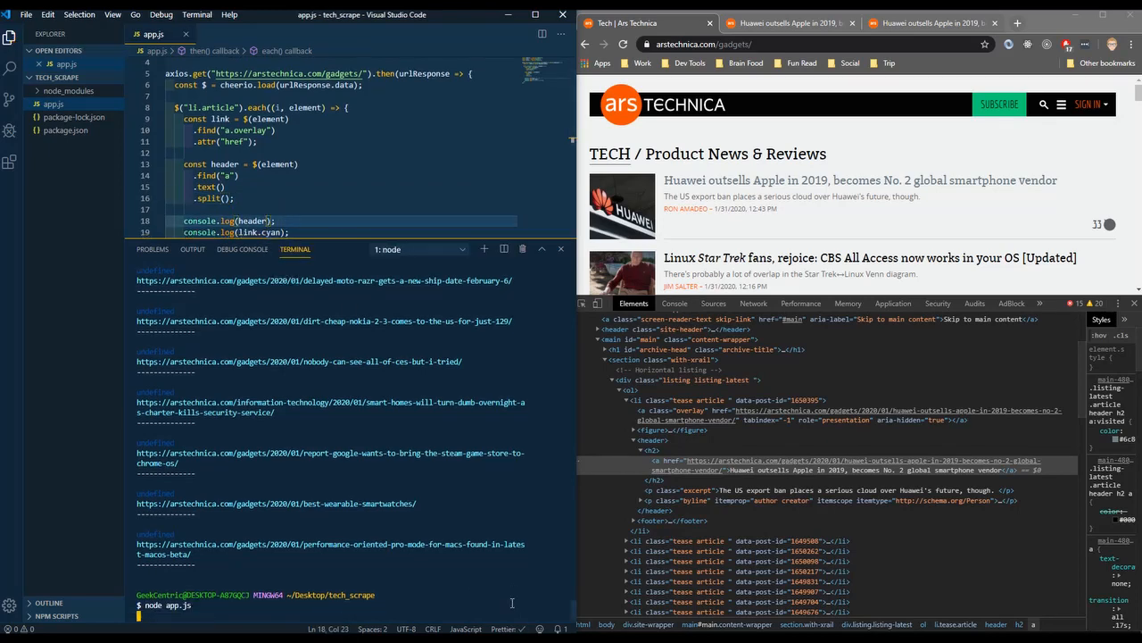
Run node app.js, keep the split header's first piece with [0], and start adding .green
{"action": "key", "text": "Return"}
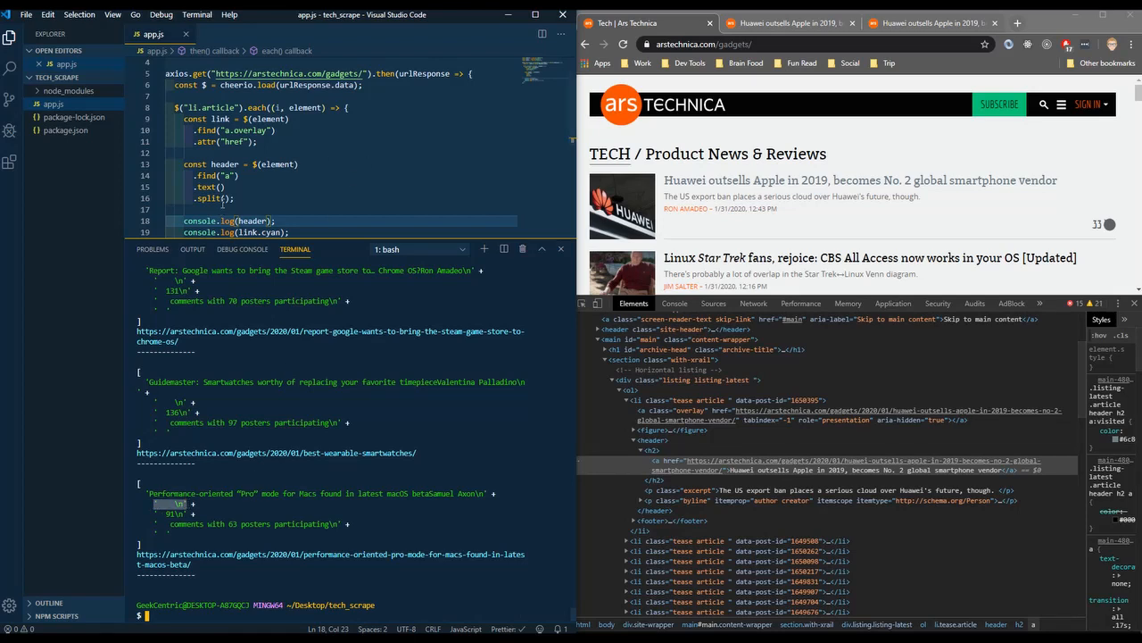
{"action": "left_click", "coordinate": [226, 198]}
{"action": "type", "text": "\"    \\n"}
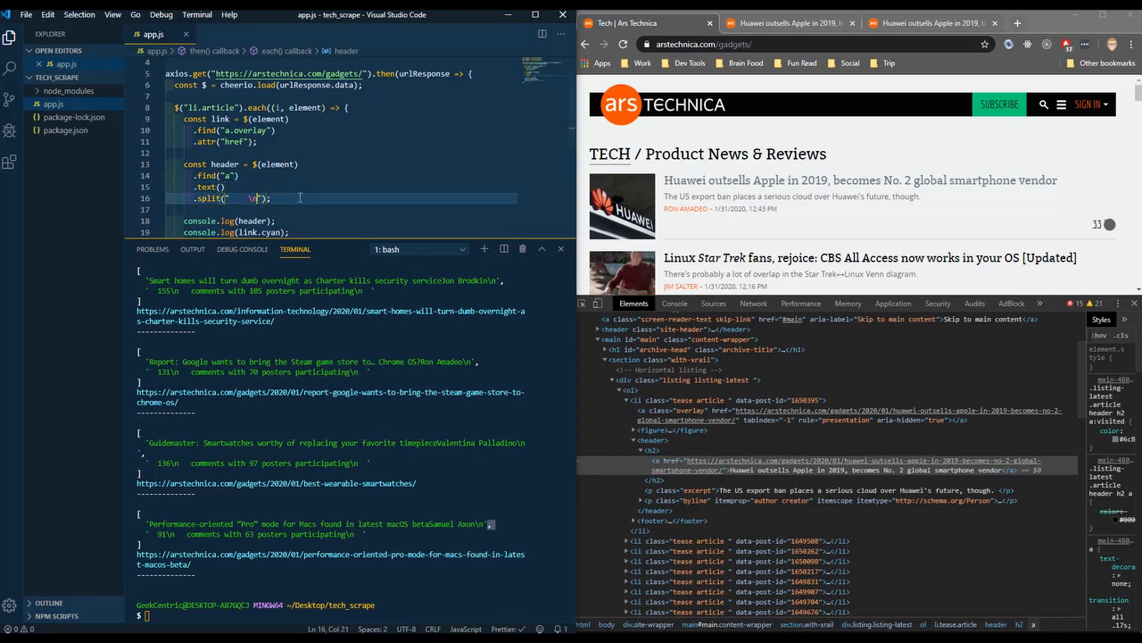
{"action": "type", "text": "[]"}
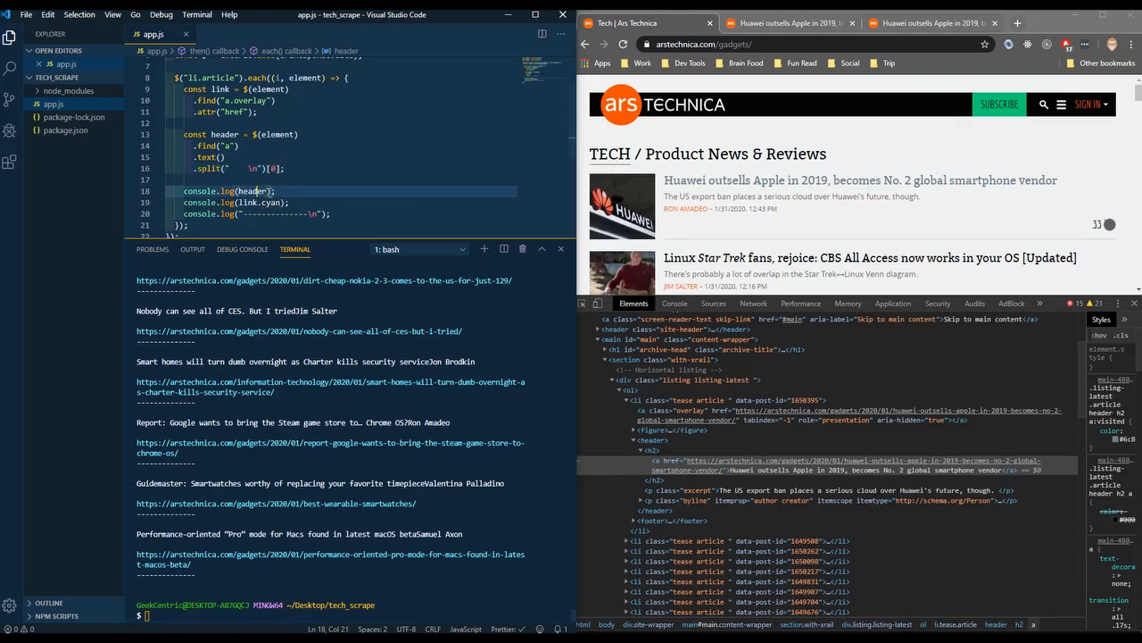
{"action": "type", "text": "."}
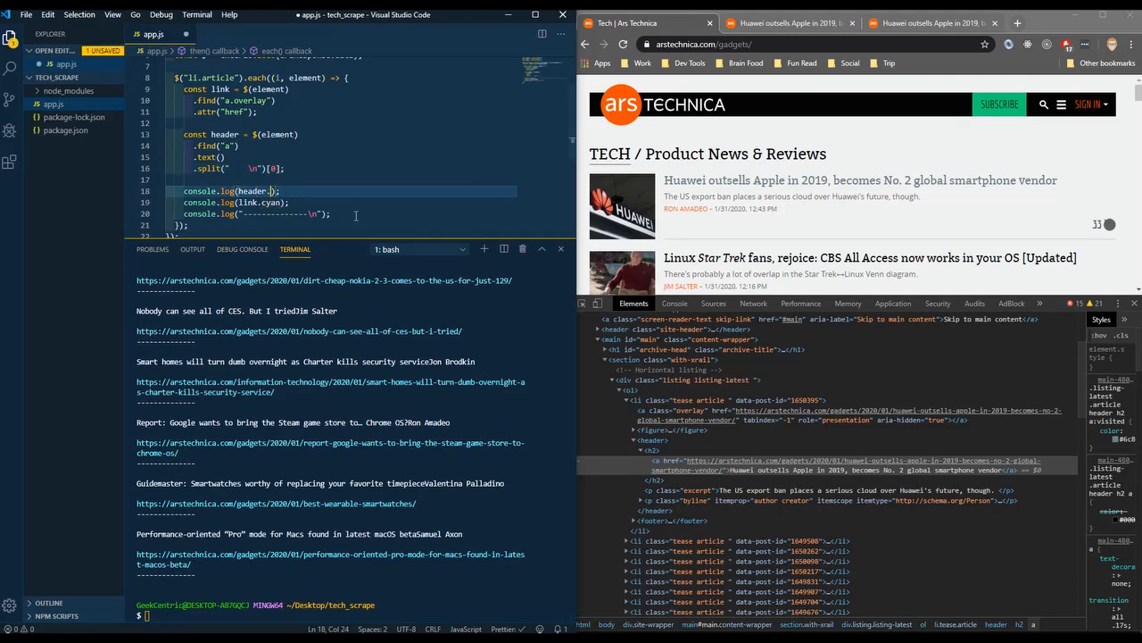
{"action": "type", "text": "green"}
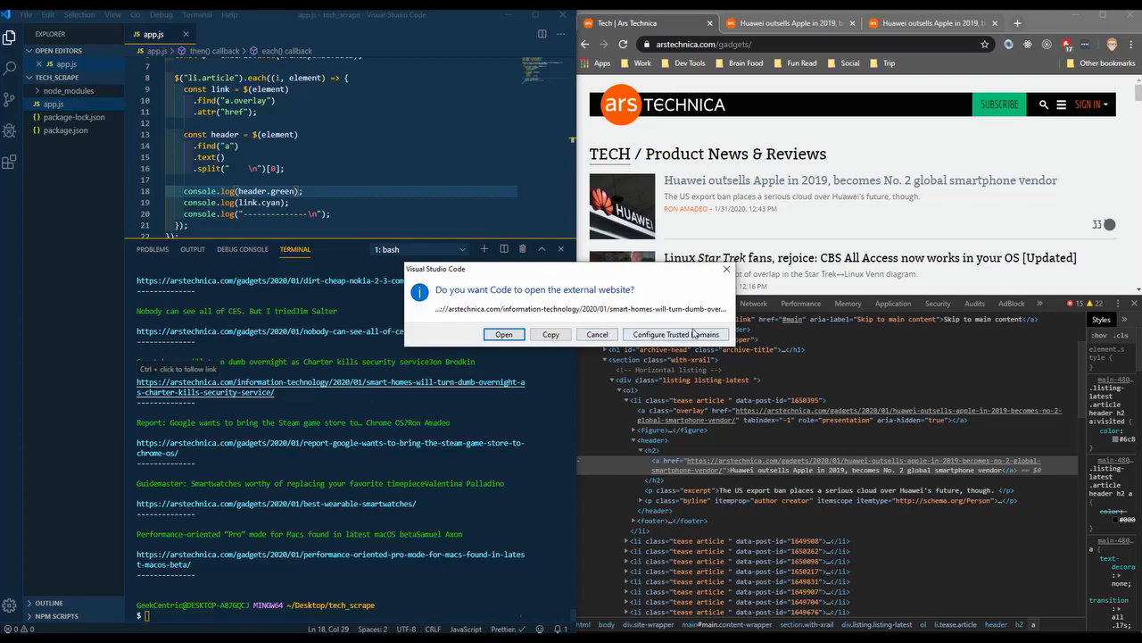
Open the Charter smart-home article from the terminal output in the browser
{"action": "left_click", "coordinate": [503, 334]}
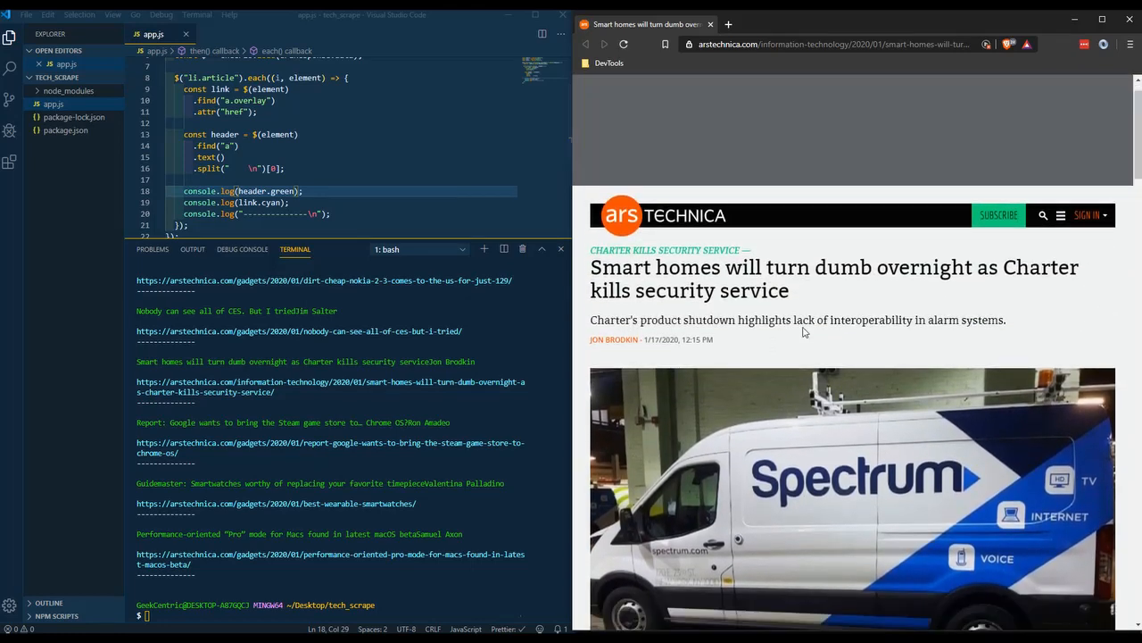
{"action": "scroll", "scroll_direction": "down", "scroll_amount": 3}
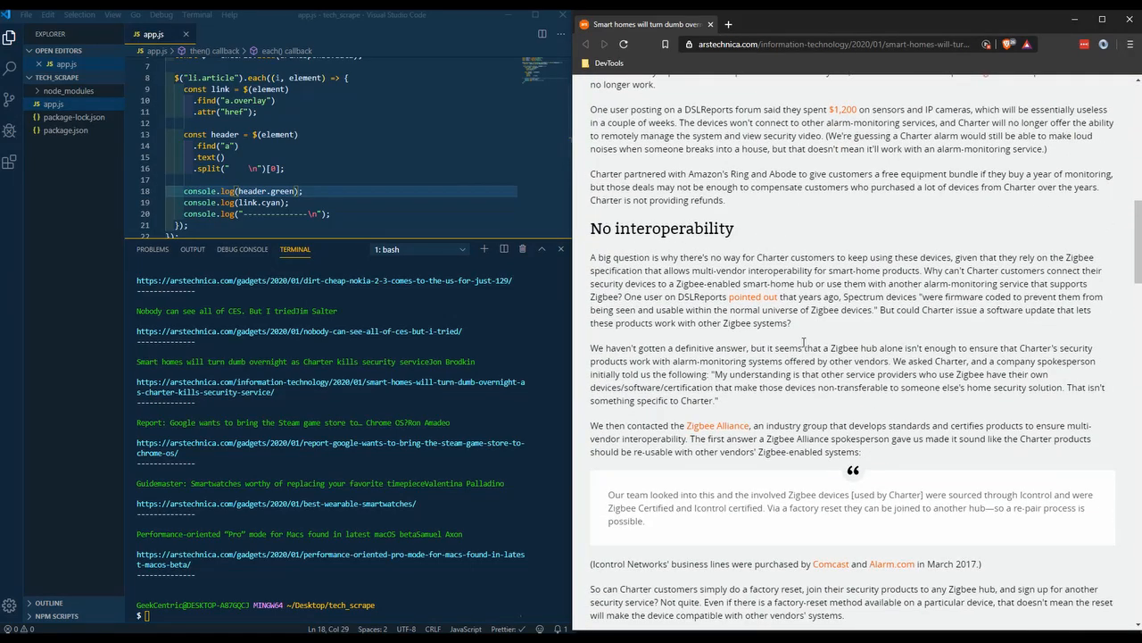